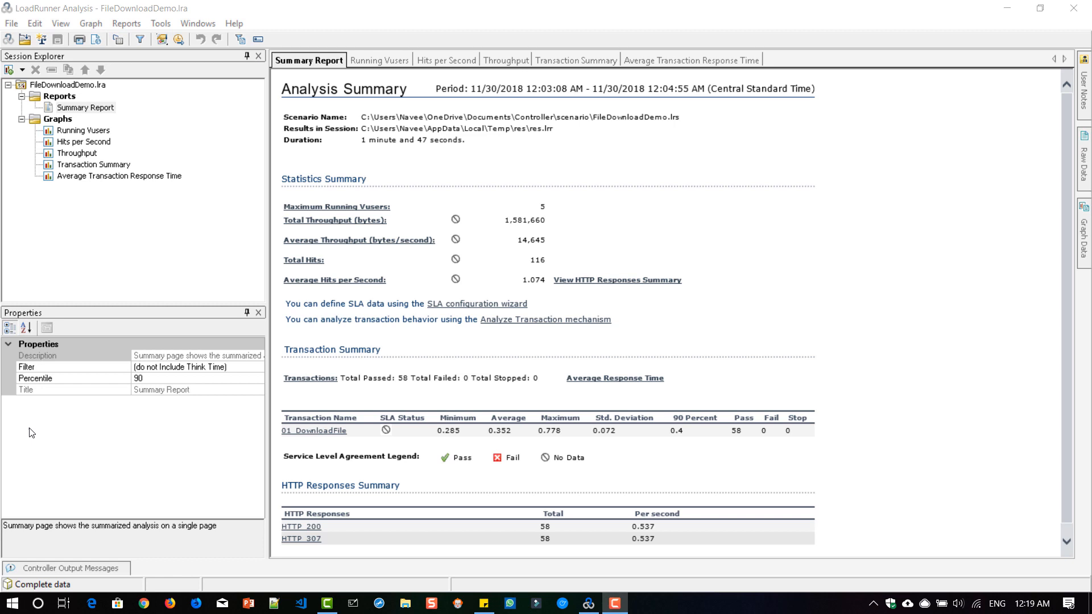
{"action": "mouse_move", "coordinate": [117, 413]}
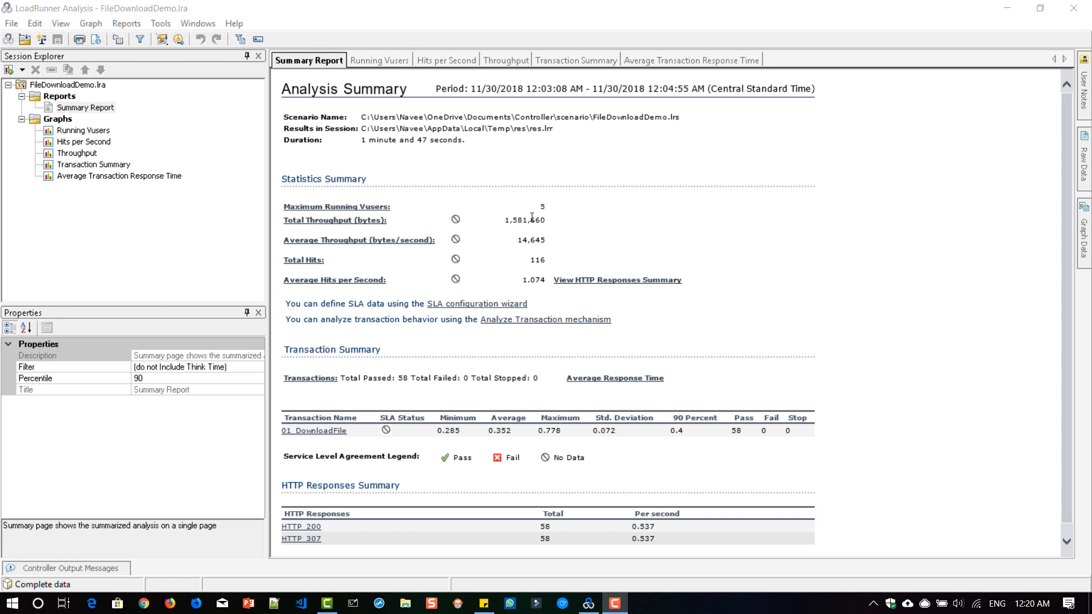
{"action": "mouse_move", "coordinate": [538, 240]}
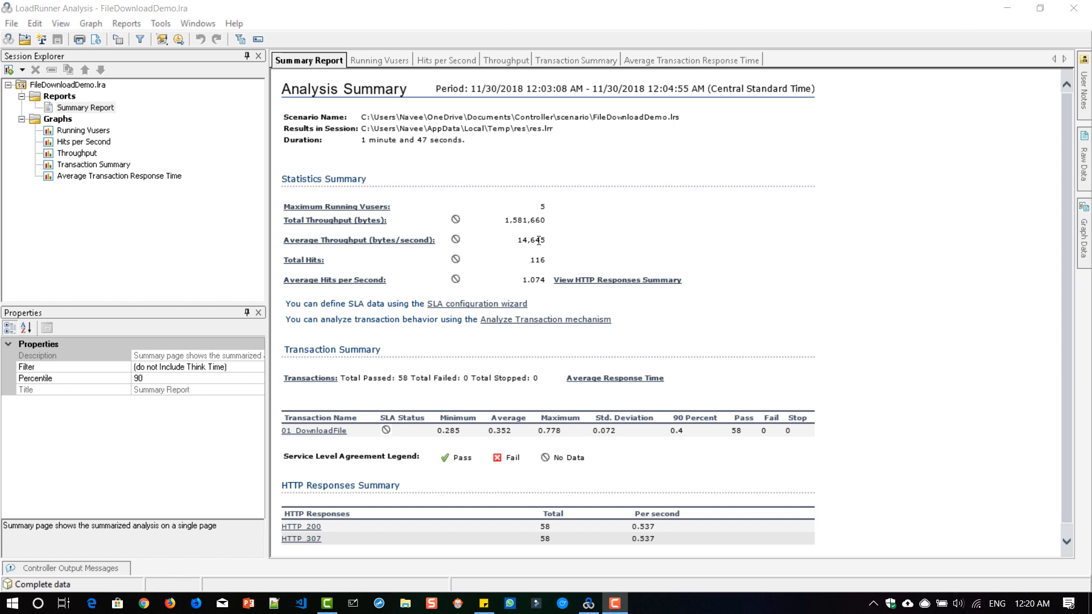
{"action": "mouse_move", "coordinate": [356, 418]}
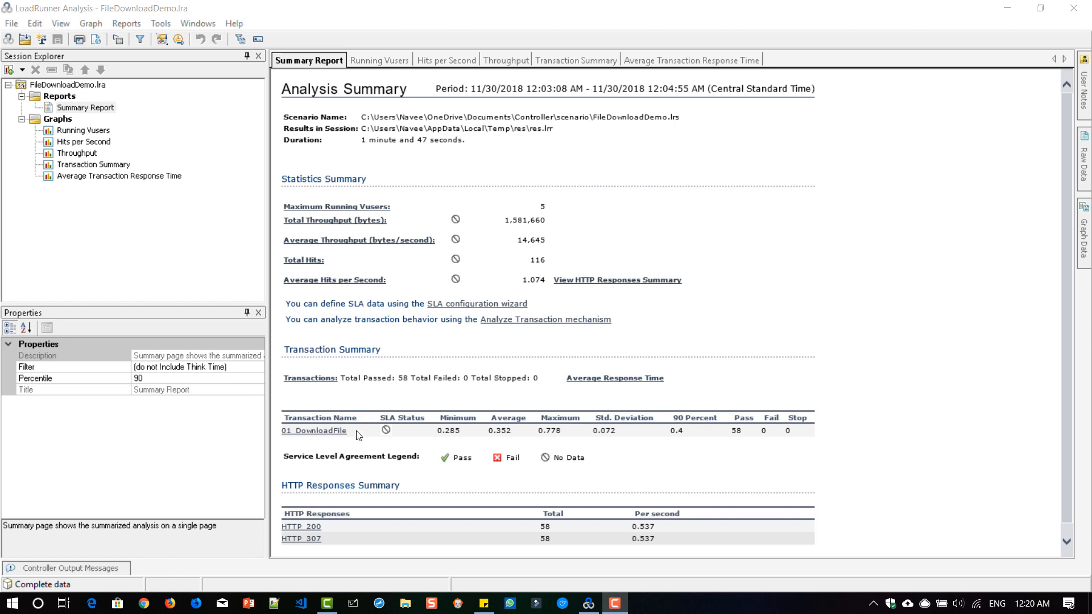
{"action": "mouse_move", "coordinate": [444, 432]}
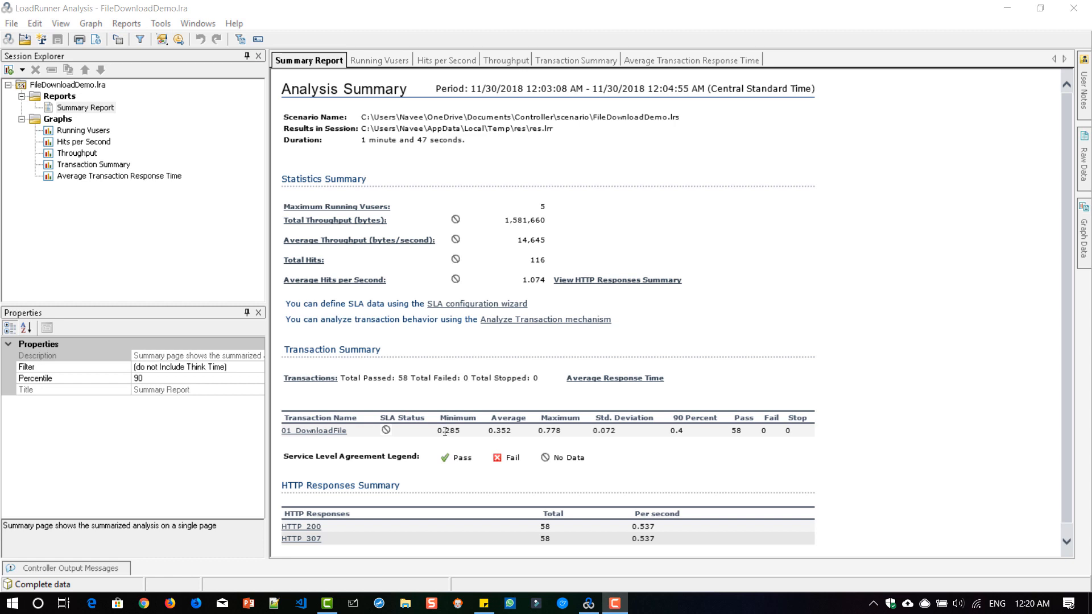
{"action": "mouse_move", "coordinate": [549, 430]}
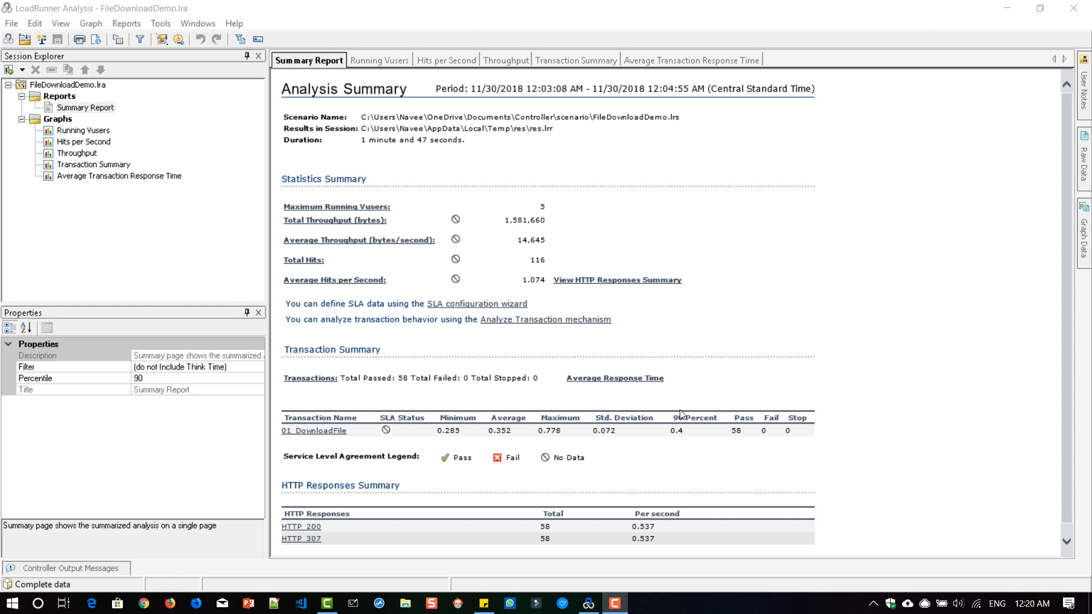
{"action": "mouse_move", "coordinate": [732, 440]}
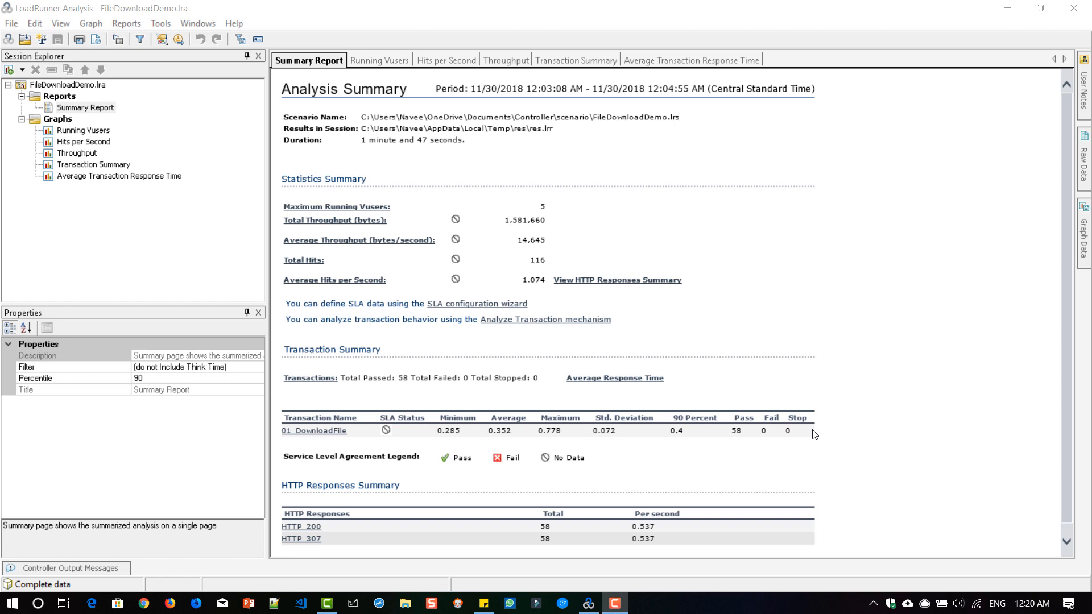
{"action": "mouse_move", "coordinate": [665, 440]}
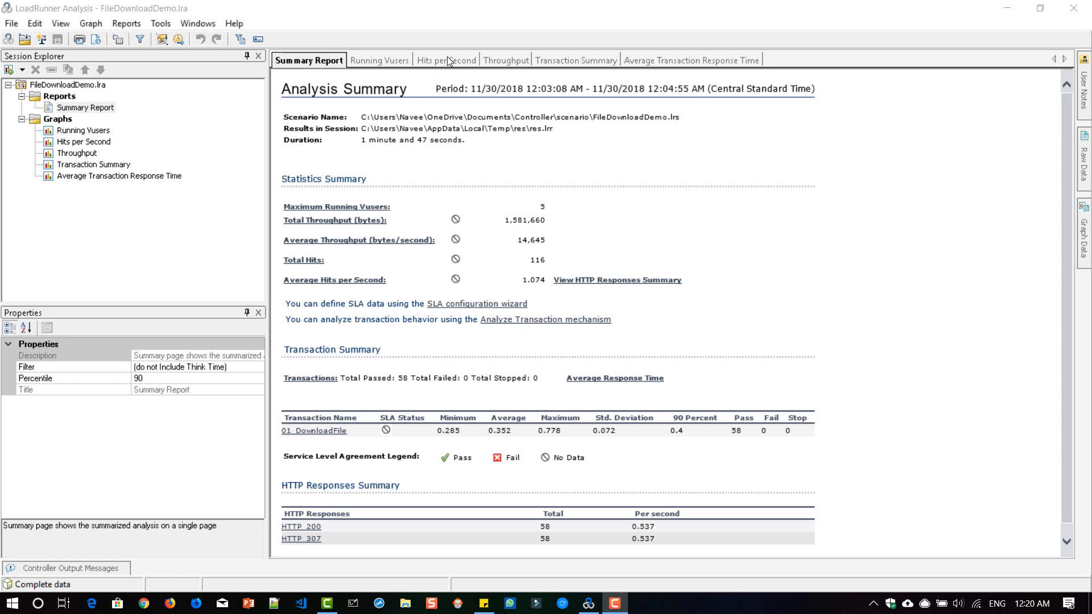
- Open the Hits per Second graph, uncheck HTTP_307 and select HTTP_200 in the legend
{"action": "left_click", "coordinate": [442, 61]}
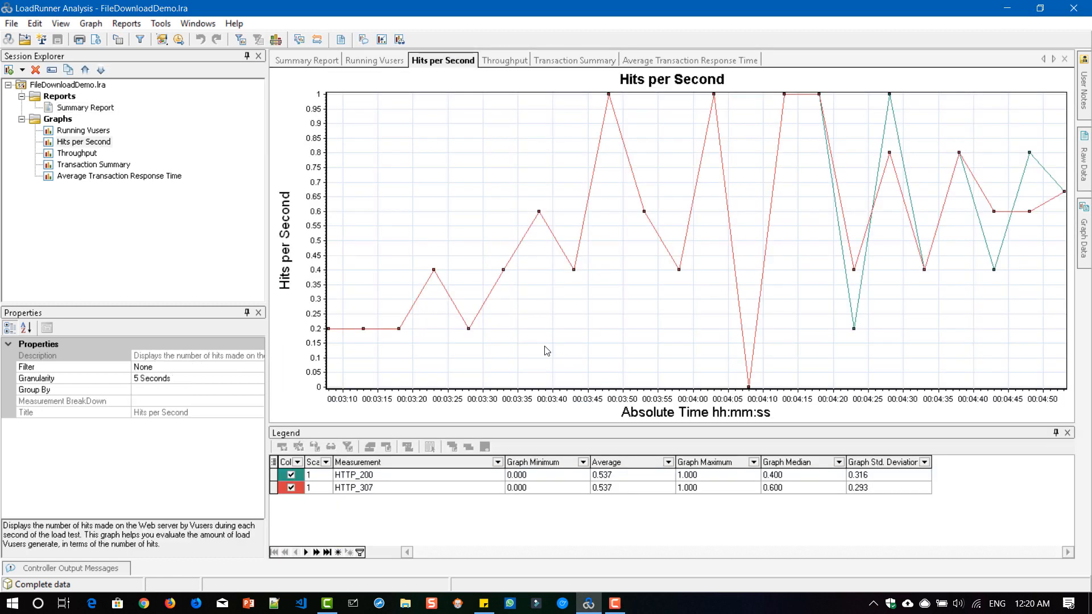
{"action": "left_click", "coordinate": [308, 60]}
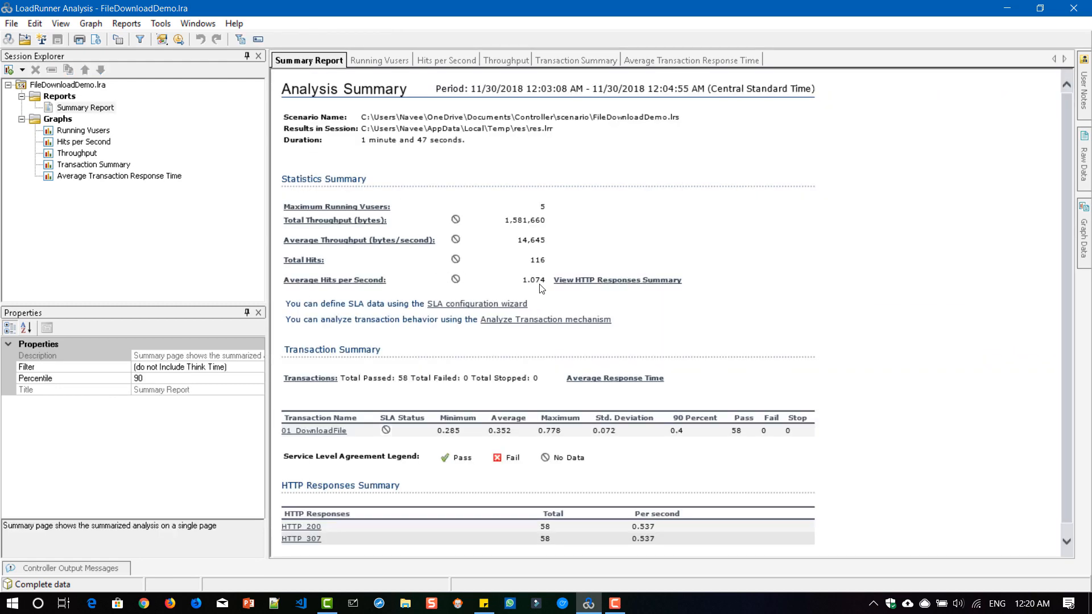
{"action": "left_click", "coordinate": [442, 61]}
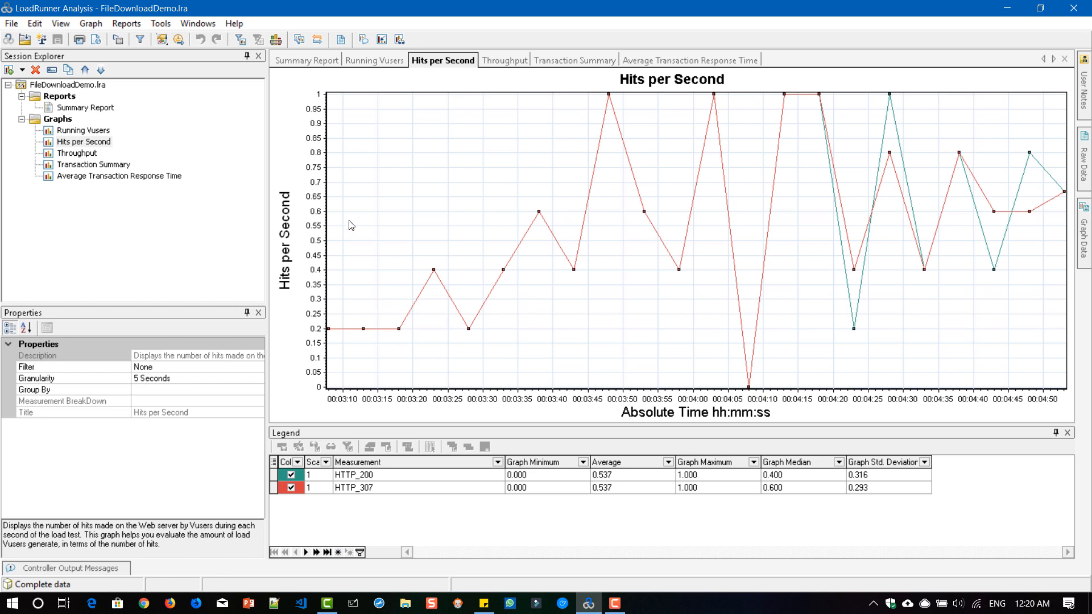
{"action": "mouse_move", "coordinate": [578, 290]}
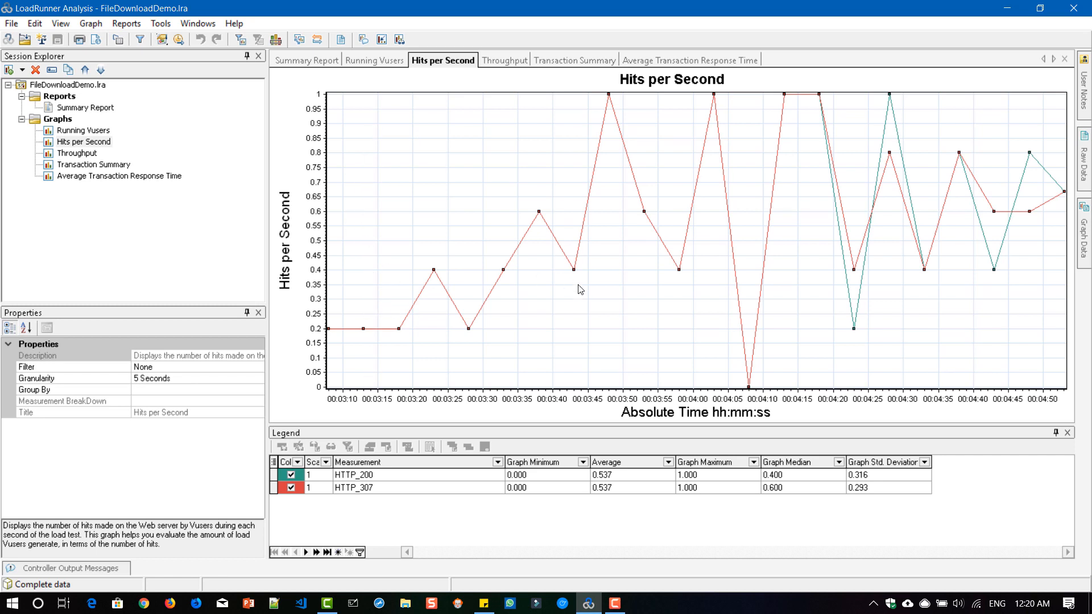
{"action": "mouse_move", "coordinate": [821, 345]}
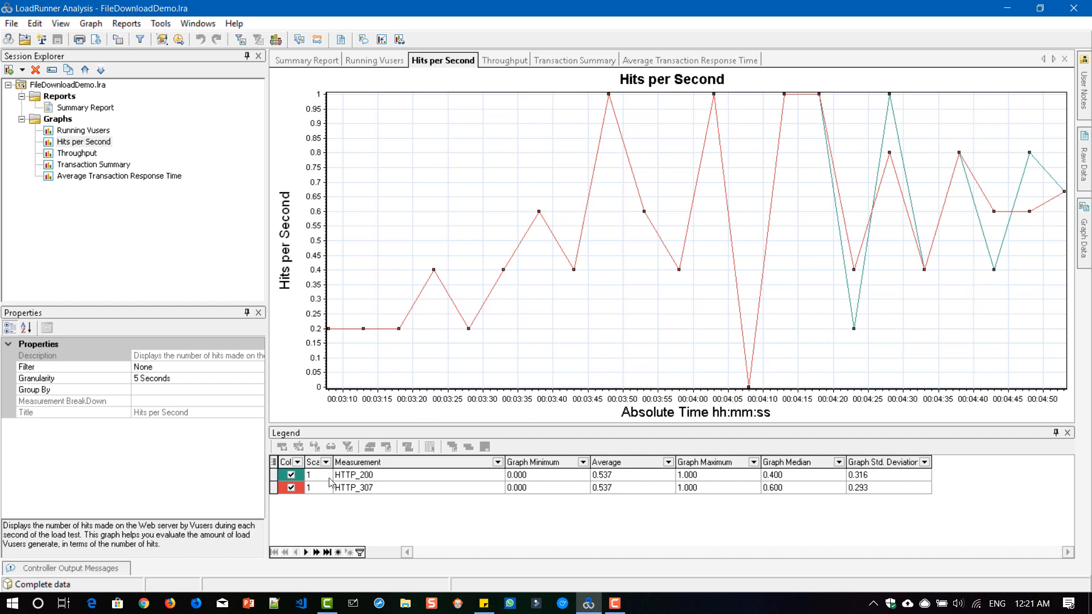
{"action": "left_click", "coordinate": [292, 487]}
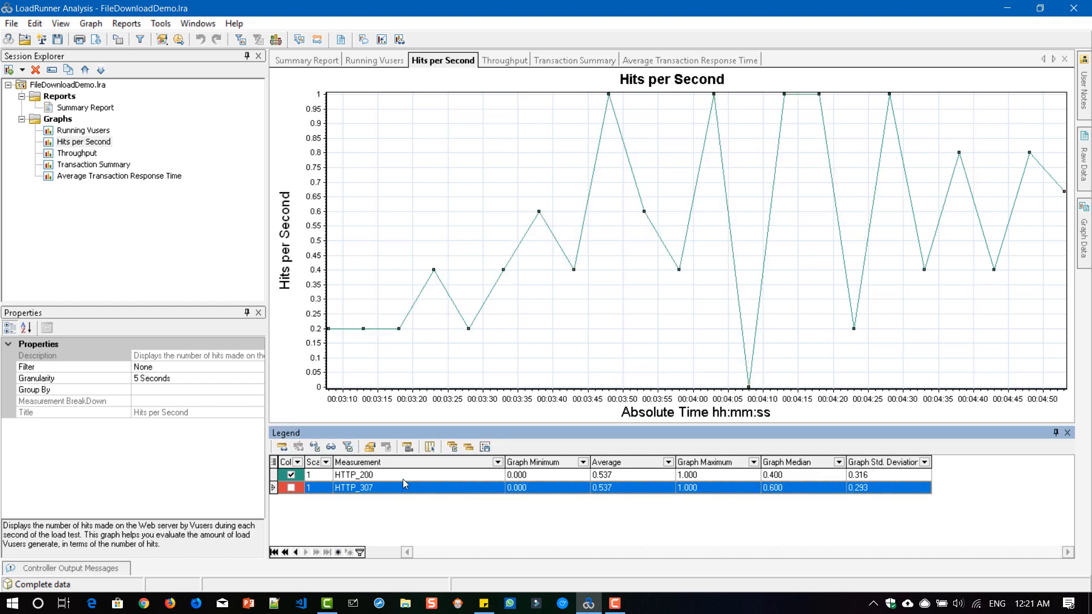
{"action": "left_click", "coordinate": [399, 474]}
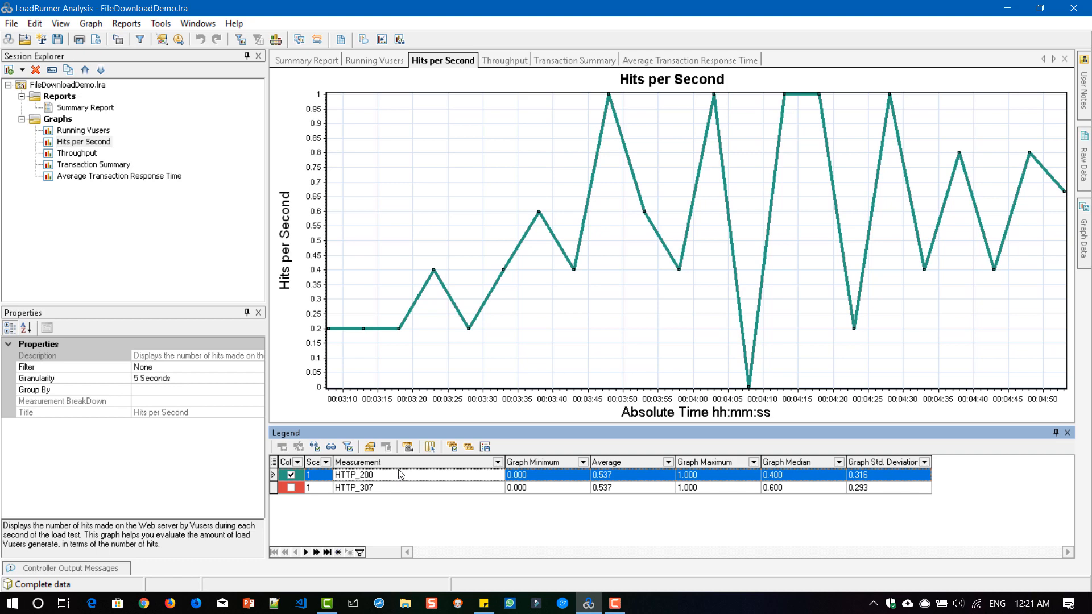
{"action": "mouse_move", "coordinate": [795, 324]}
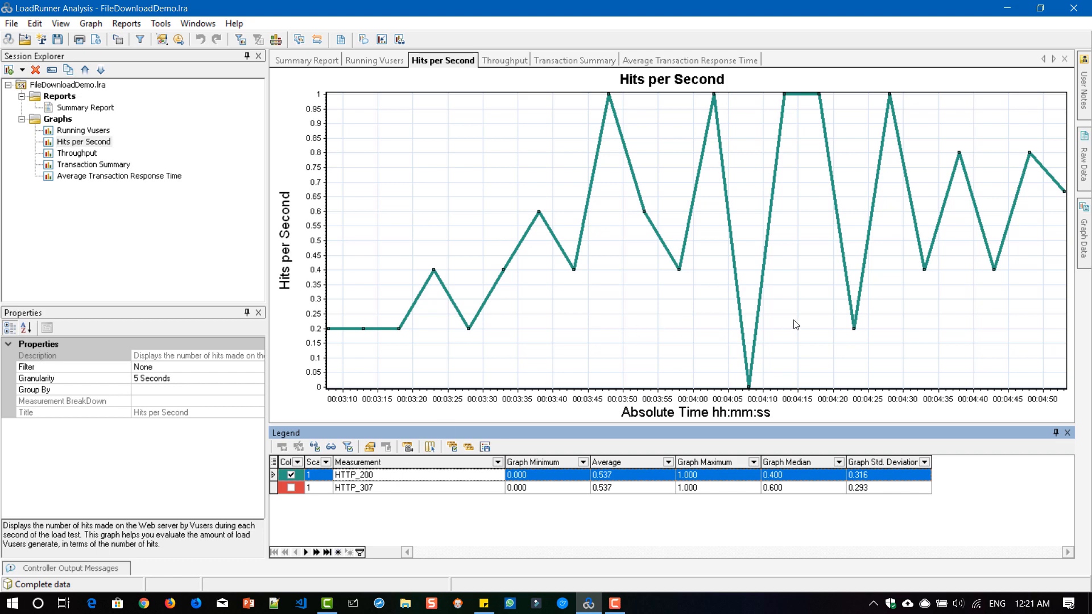
{"action": "mouse_move", "coordinate": [503, 64]}
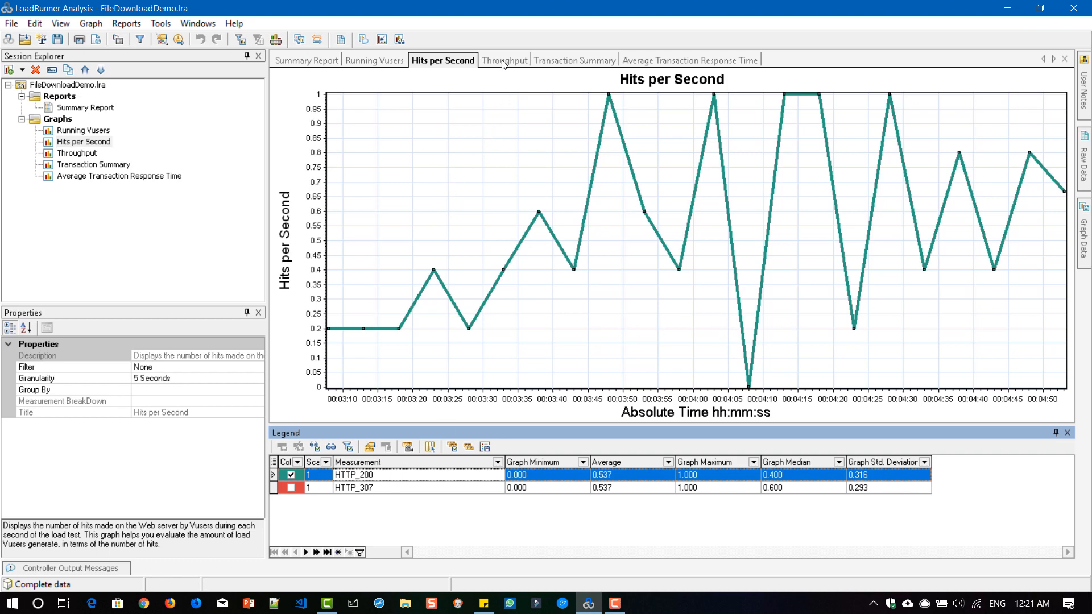
- Open Throughput, glance at Hits per Second, then return to the Throughput graph
{"action": "left_click", "coordinate": [503, 59]}
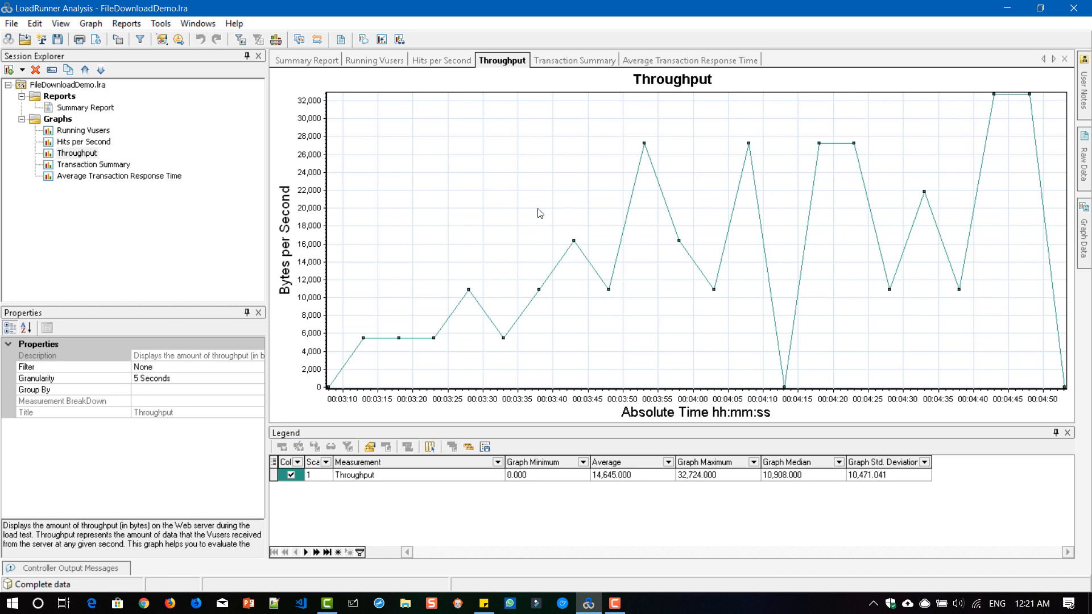
{"action": "mouse_move", "coordinate": [631, 482]}
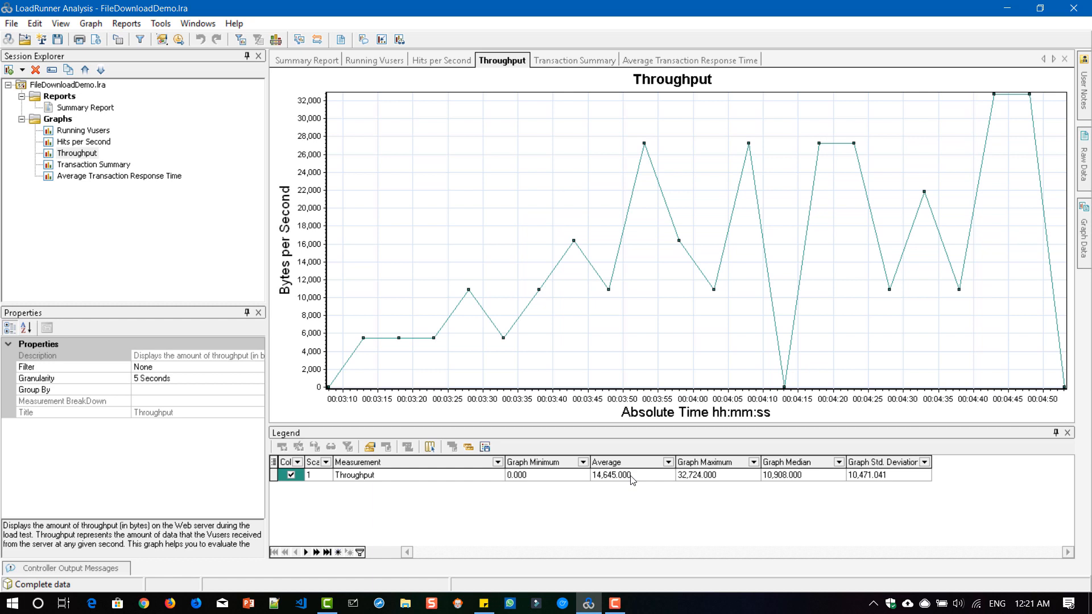
{"action": "mouse_move", "coordinate": [627, 433]}
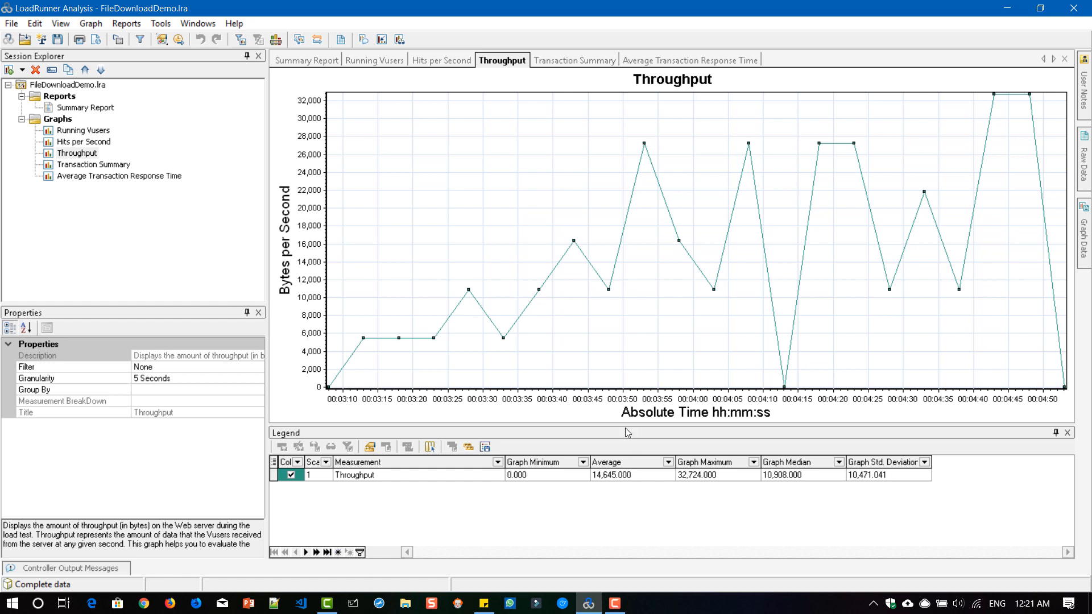
{"action": "mouse_move", "coordinate": [784, 383]}
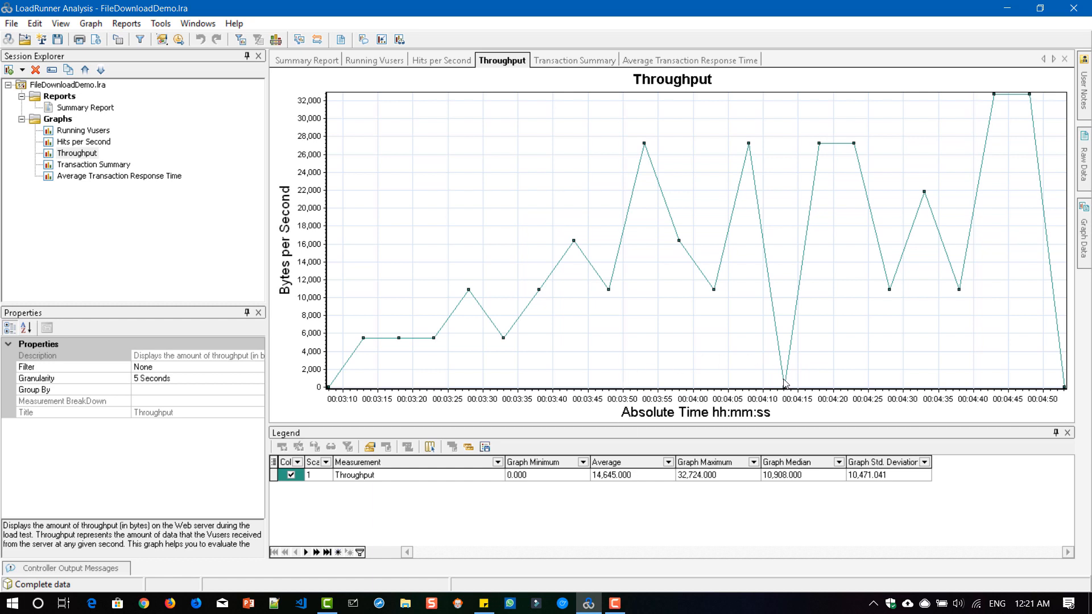
{"action": "mouse_move", "coordinate": [785, 391]}
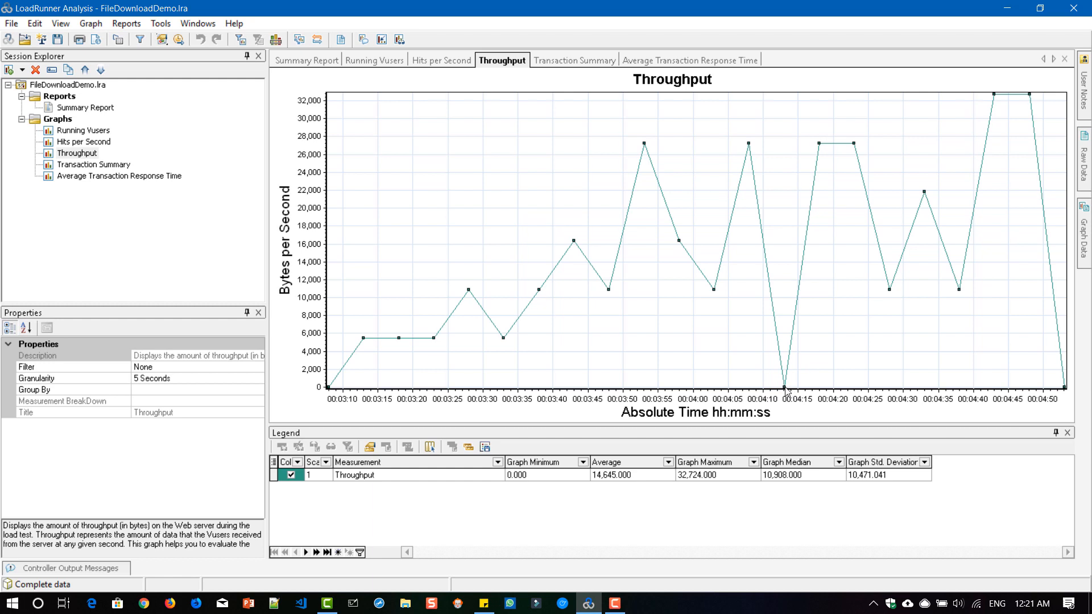
{"action": "mouse_move", "coordinate": [783, 388]}
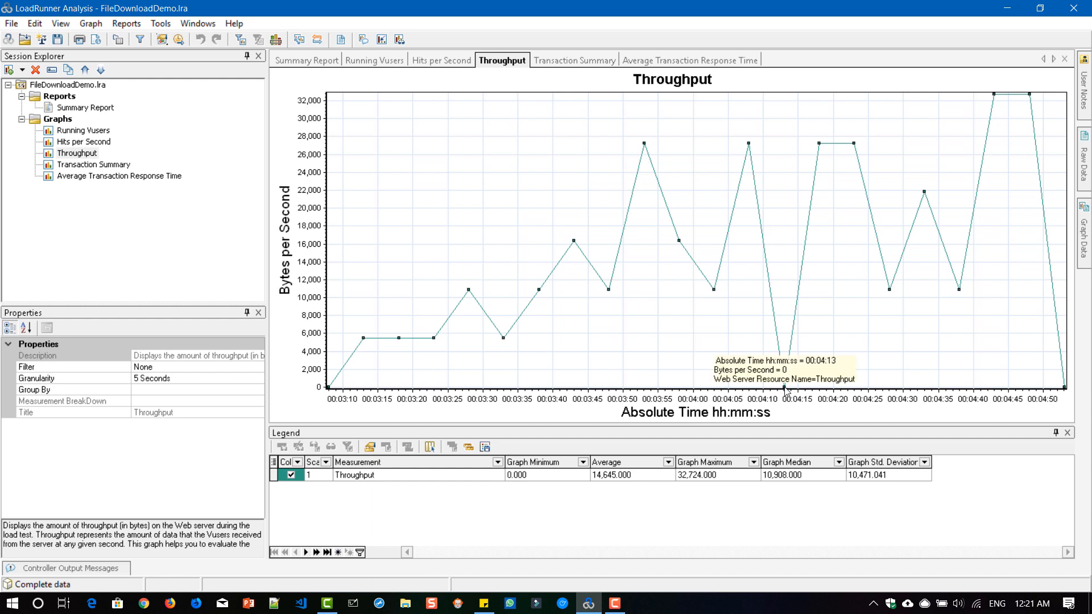
{"action": "mouse_move", "coordinate": [470, 88]}
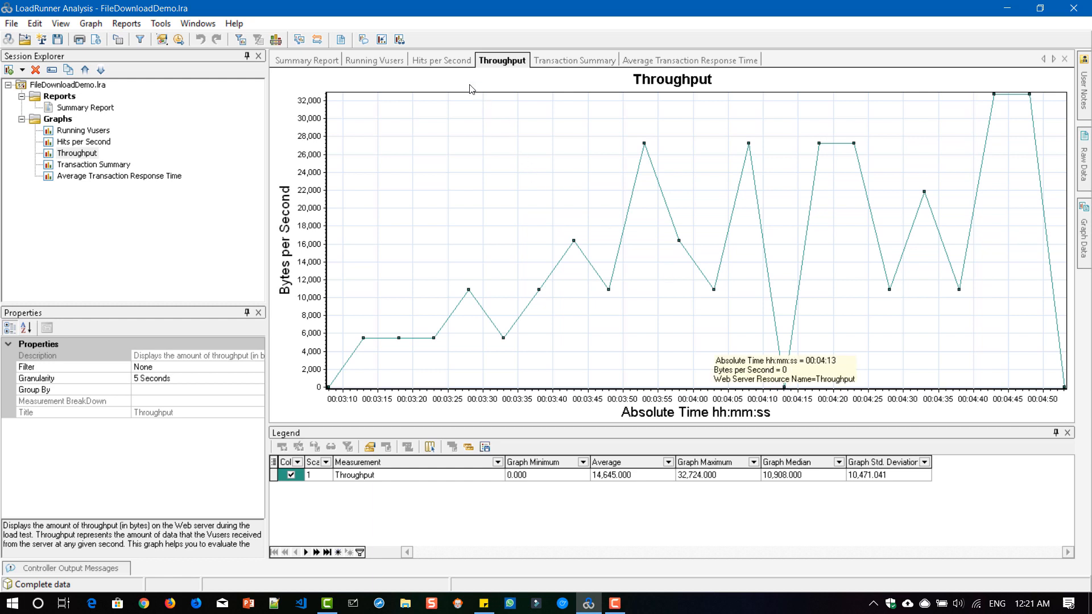
{"action": "left_click", "coordinate": [442, 60]}
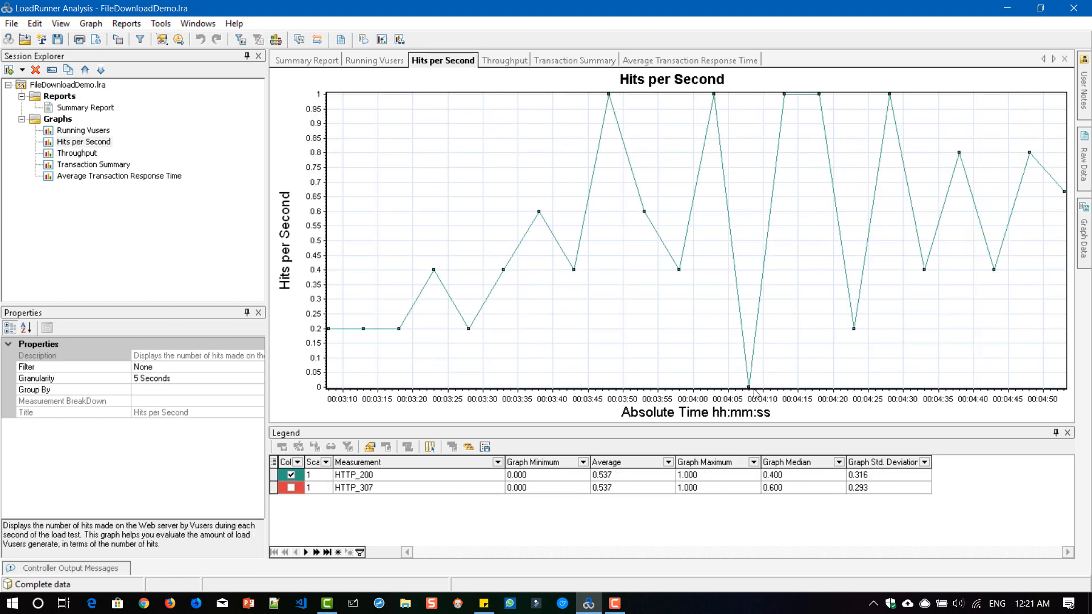
{"action": "left_click", "coordinate": [502, 59]}
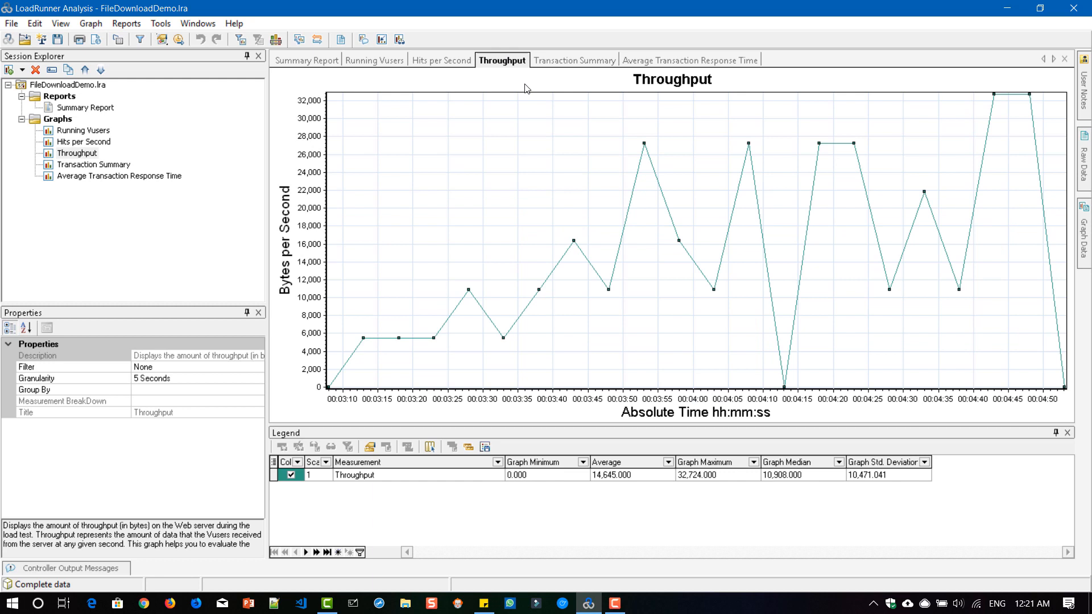
{"action": "mouse_move", "coordinate": [452, 137]}
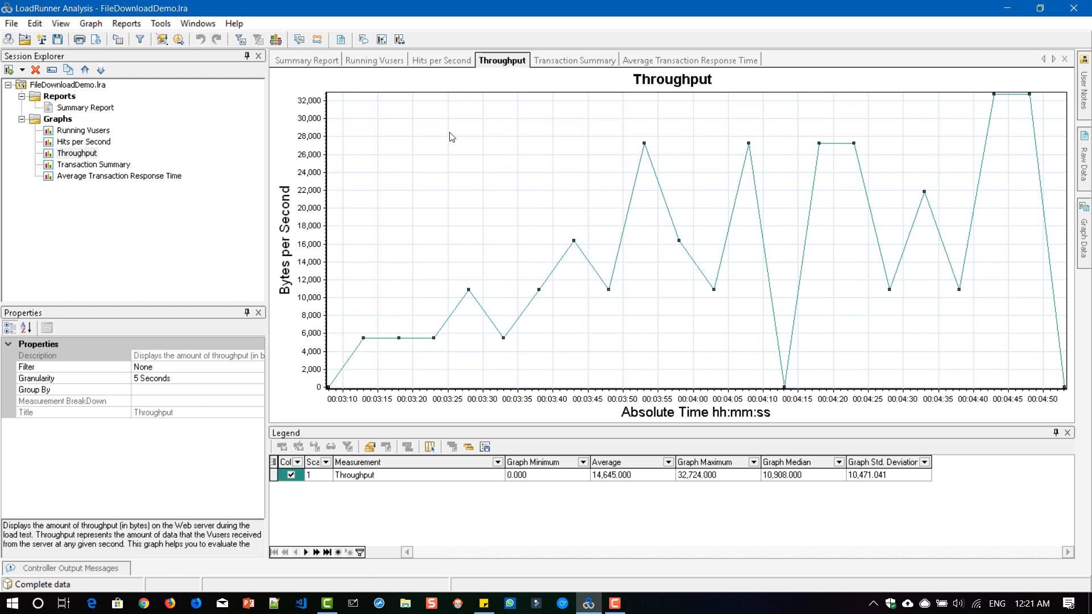
{"action": "mouse_move", "coordinate": [520, 214]}
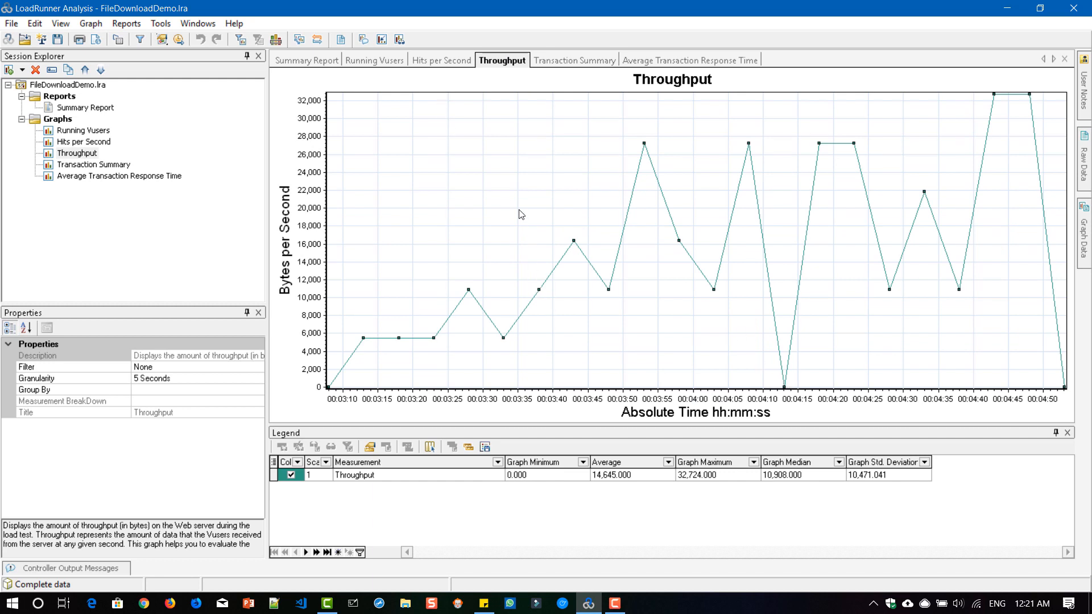
{"action": "mouse_move", "coordinate": [483, 67]}
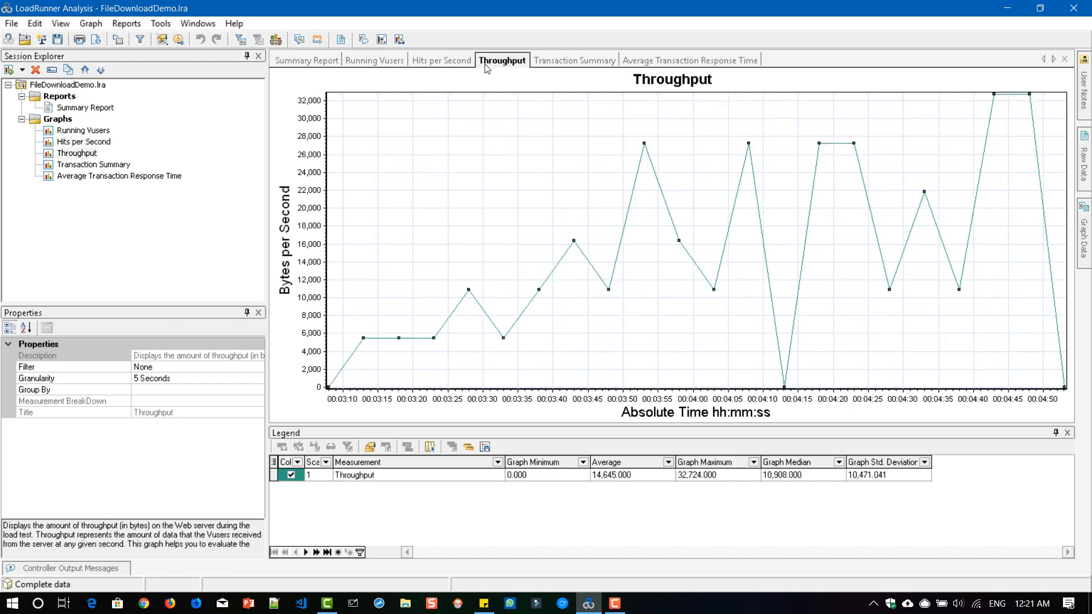
{"action": "mouse_move", "coordinate": [503, 207]}
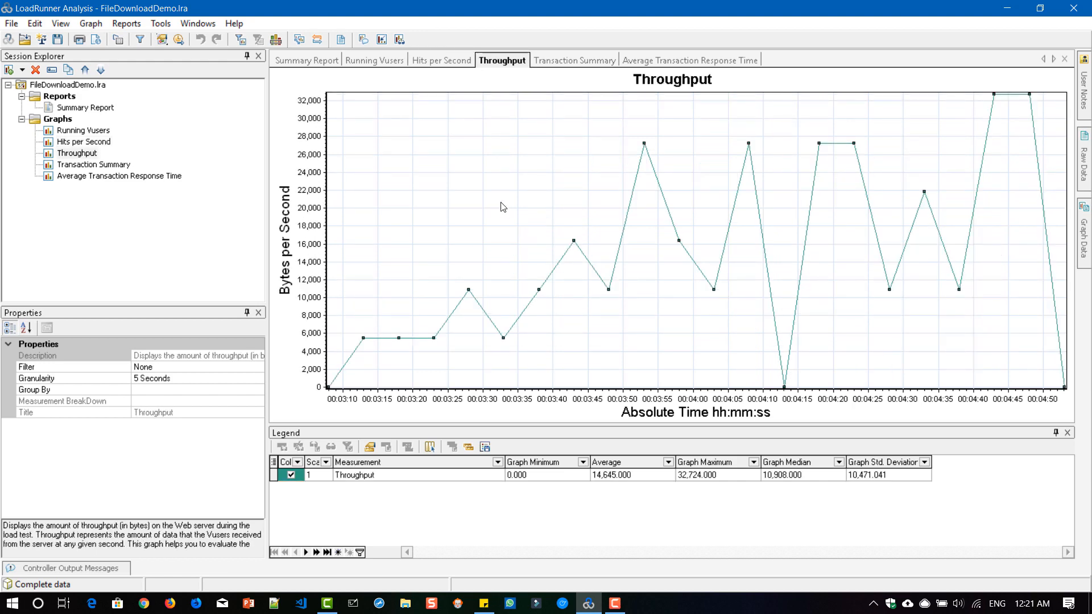
- Merge the Throughput graph with Hits per Second as an overlay
{"action": "right_click", "coordinate": [503, 207]}
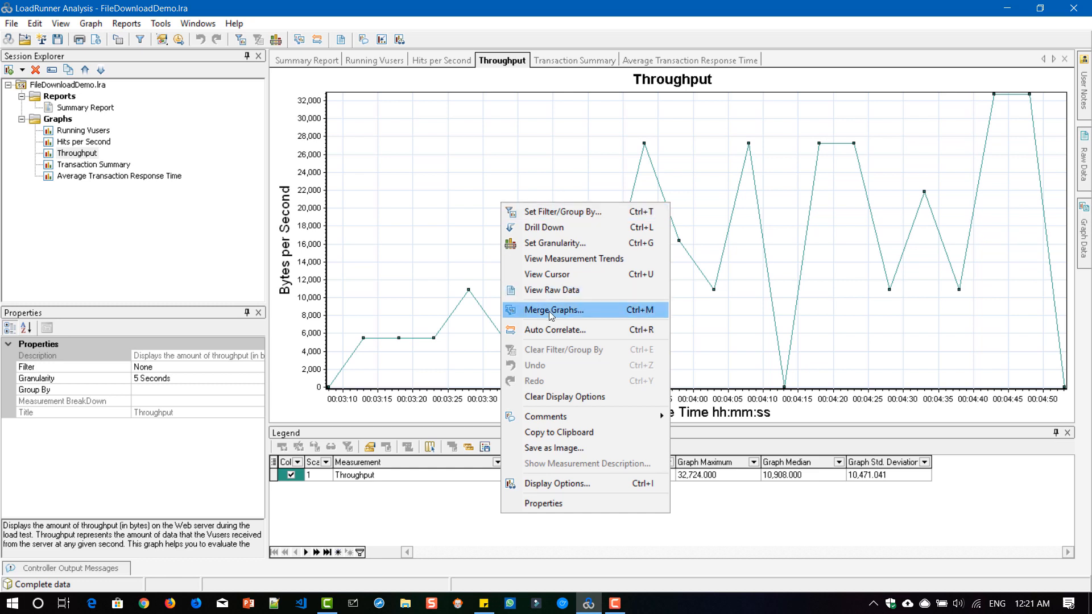
{"action": "left_click", "coordinate": [553, 310]}
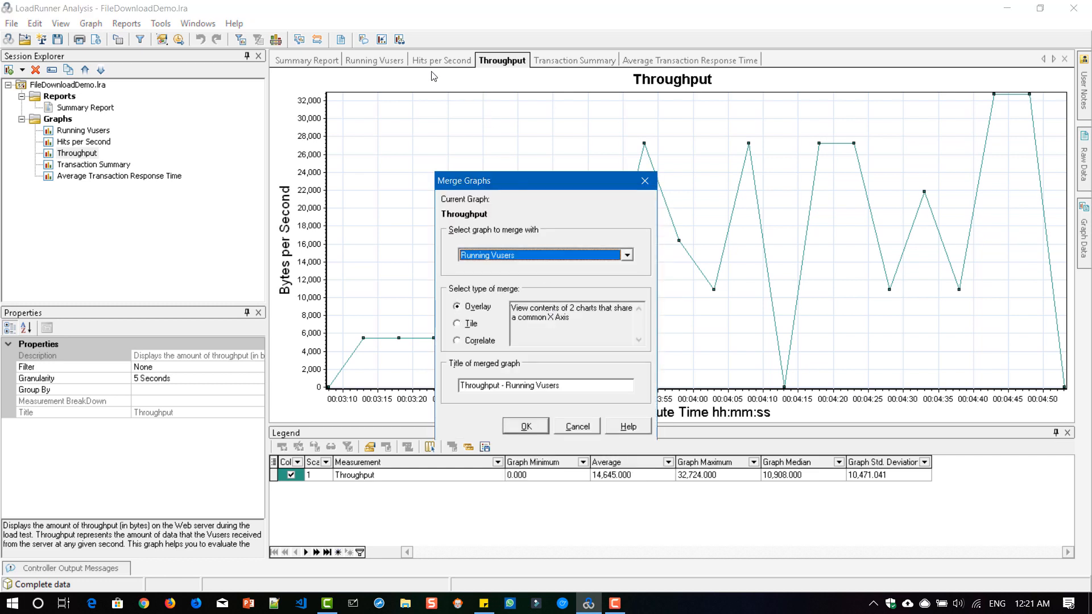
{"action": "left_click", "coordinate": [626, 255]}
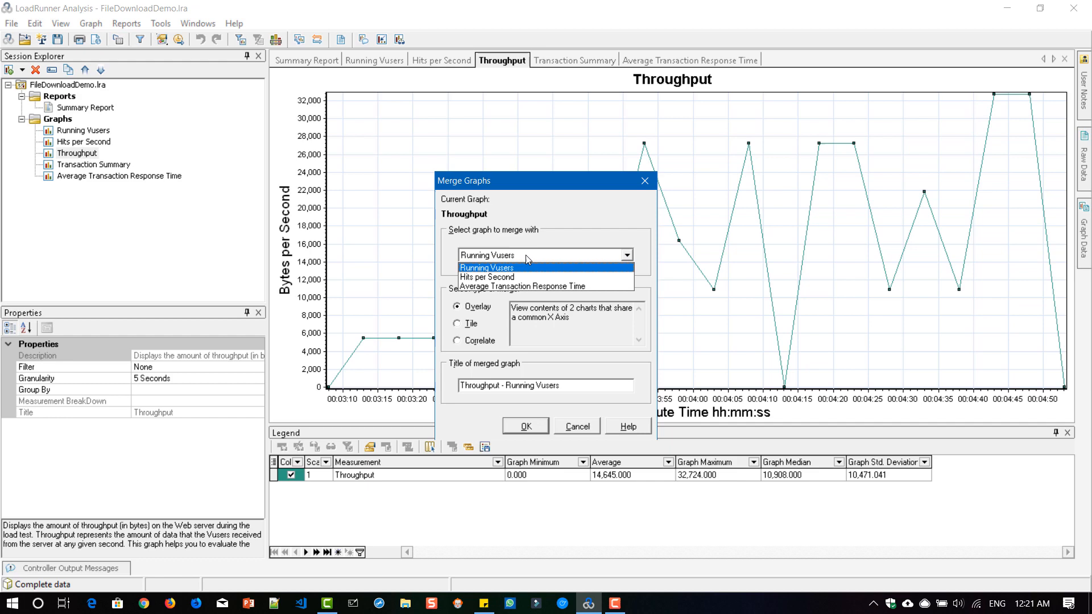
{"action": "mouse_move", "coordinate": [487, 277]}
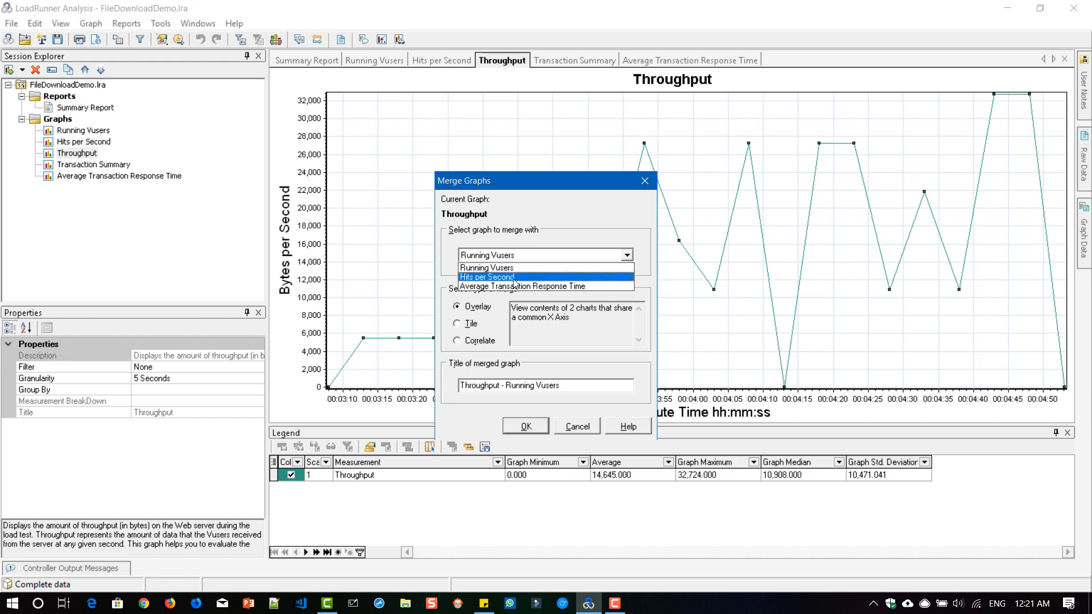
{"action": "left_click", "coordinate": [488, 276]}
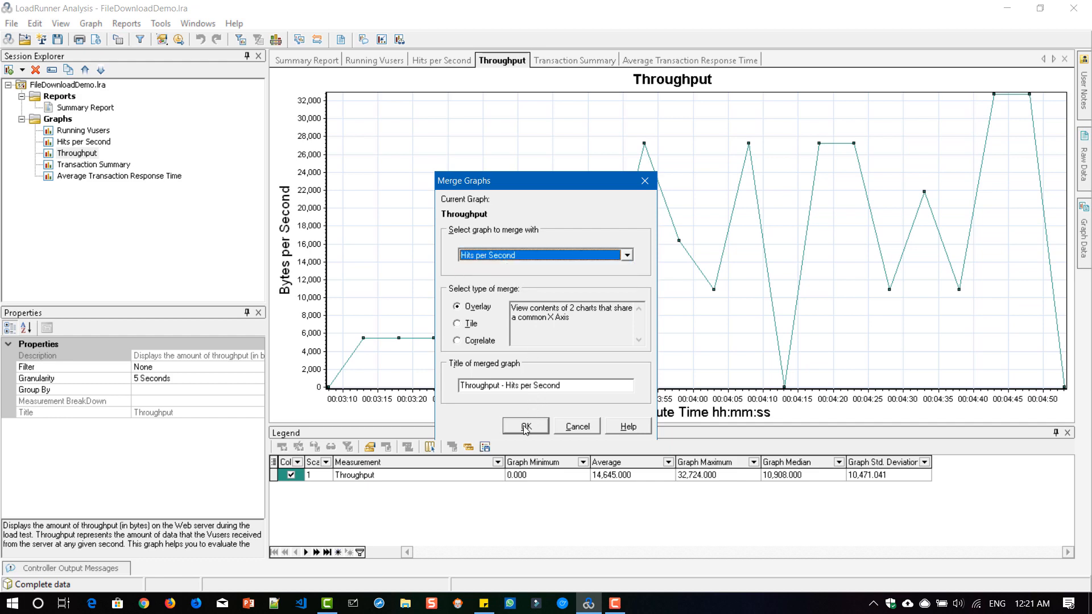
{"action": "left_click", "coordinate": [525, 426]}
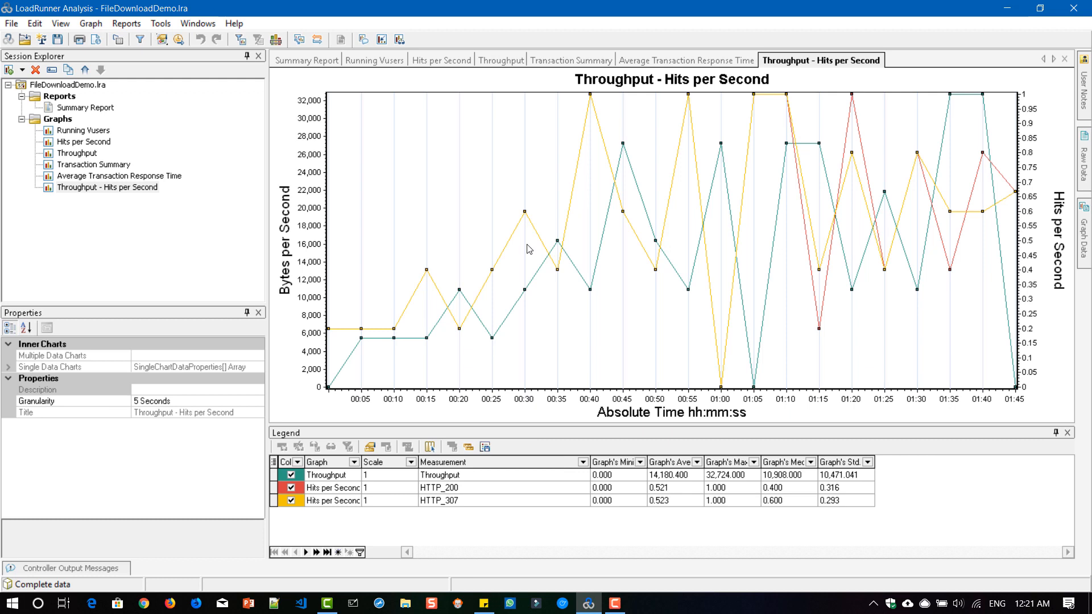
{"action": "mouse_move", "coordinate": [737, 416]}
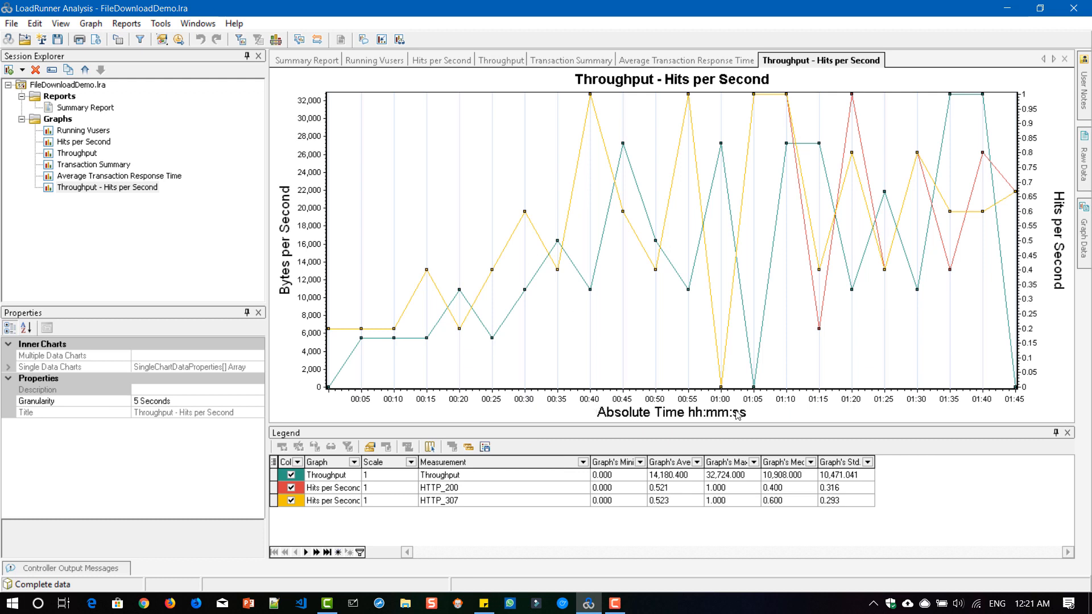
{"action": "mouse_move", "coordinate": [426, 243]}
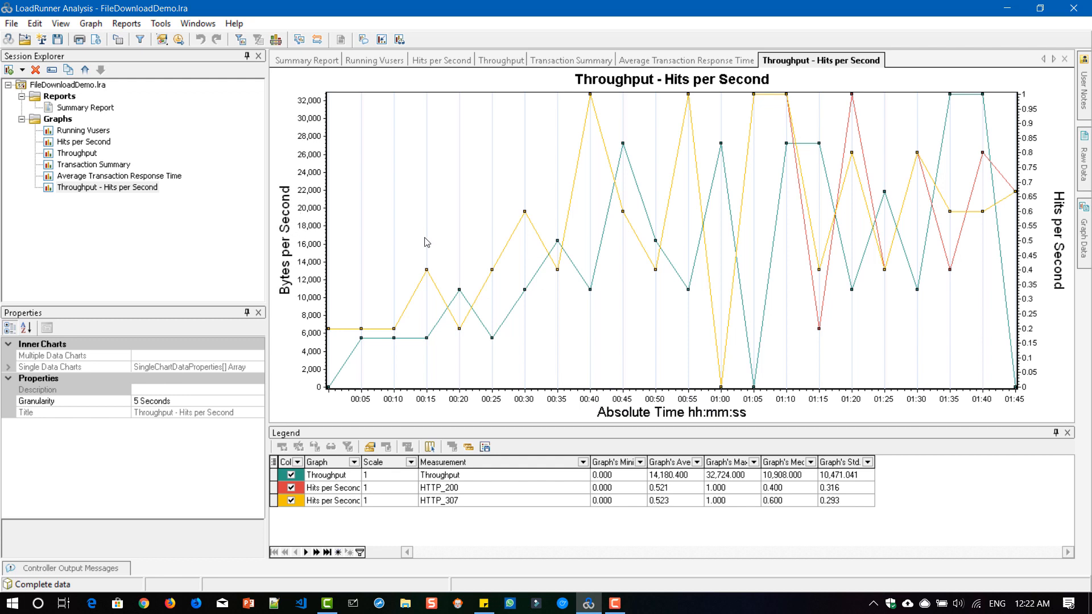
{"action": "mouse_move", "coordinate": [505, 137]}
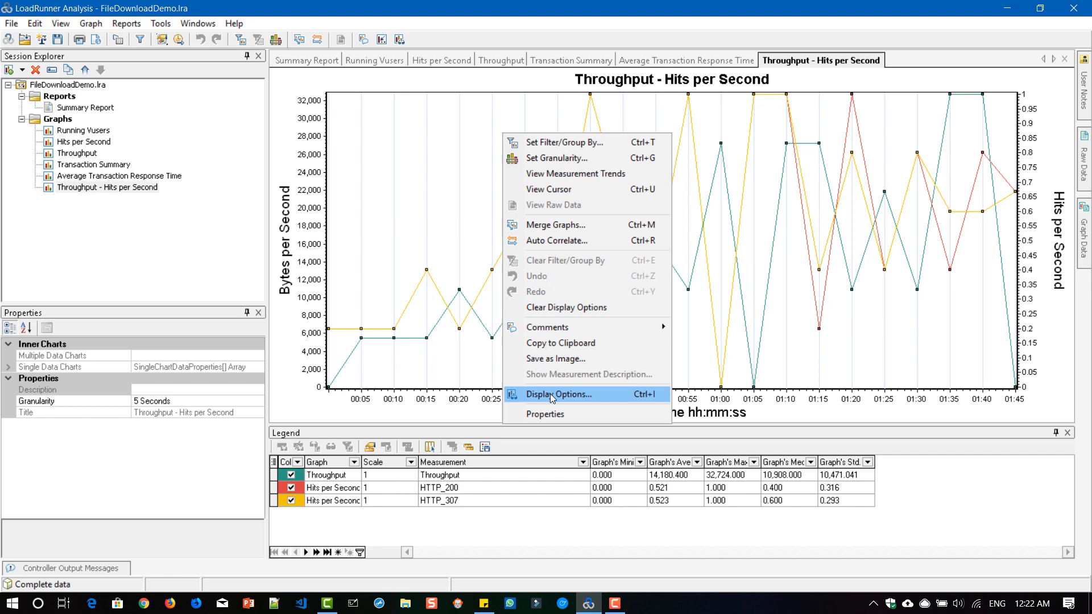
- Set the merged graph's display options to 3D with increased depth percentage
{"action": "left_click", "coordinate": [558, 394]}
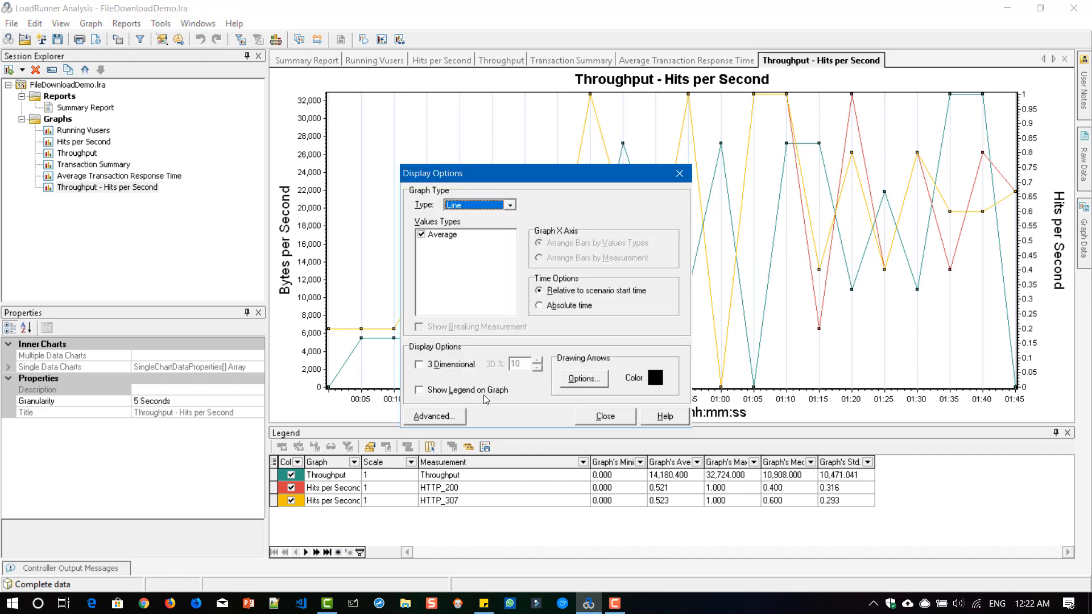
{"action": "left_click", "coordinate": [419, 364]}
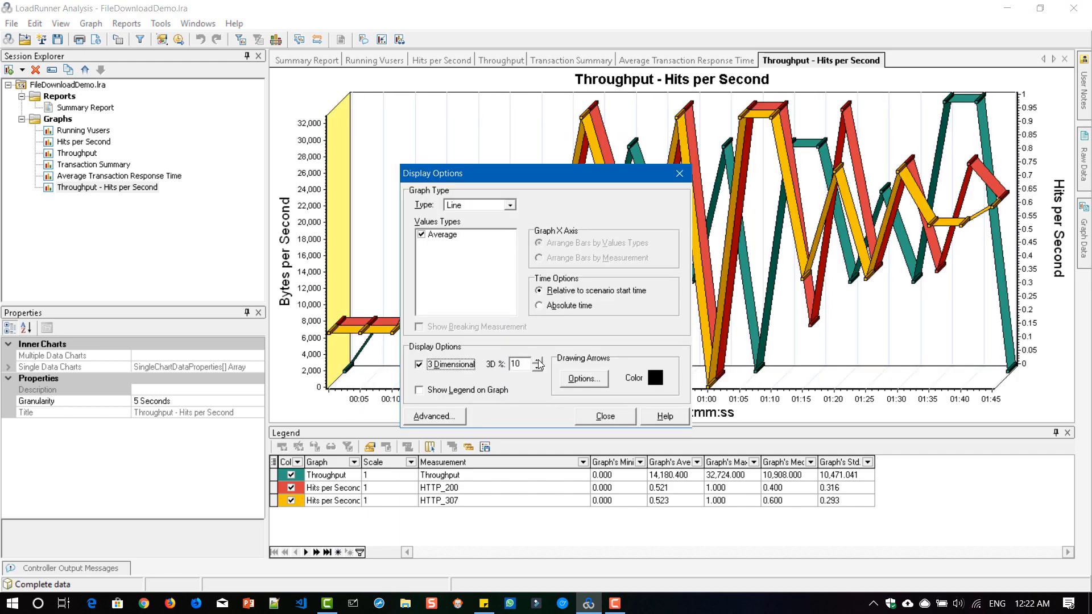
{"action": "left_click", "coordinate": [539, 360]}
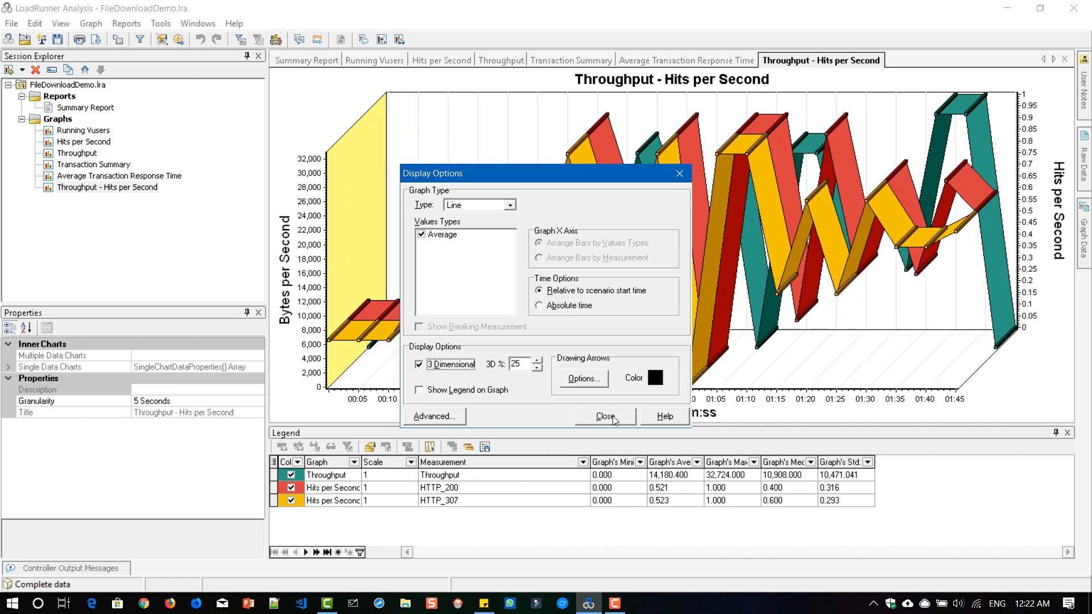
{"action": "left_click", "coordinate": [605, 416]}
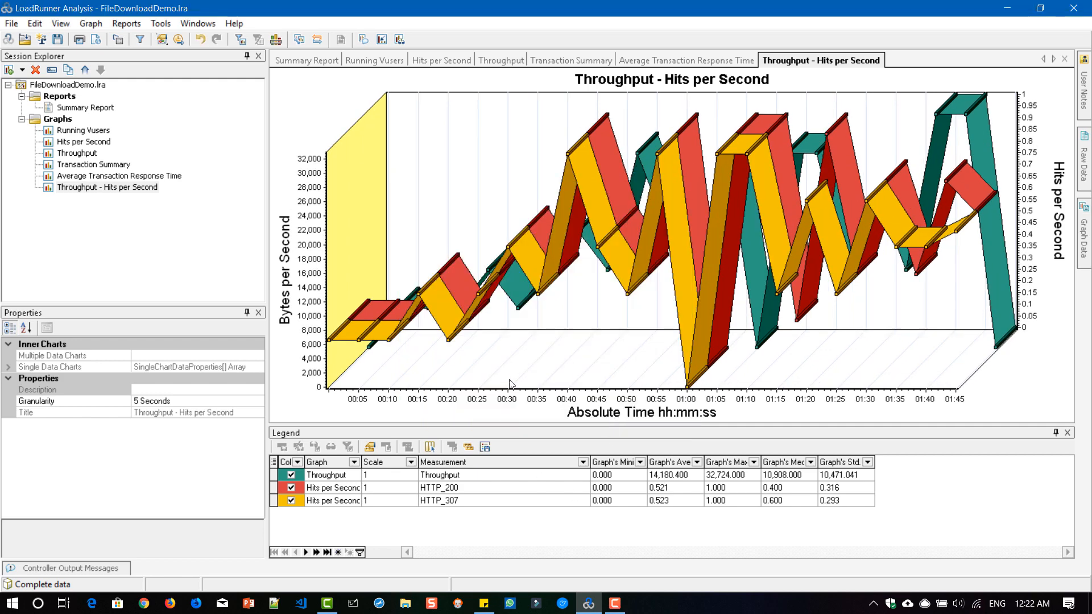
{"action": "mouse_move", "coordinate": [573, 316]}
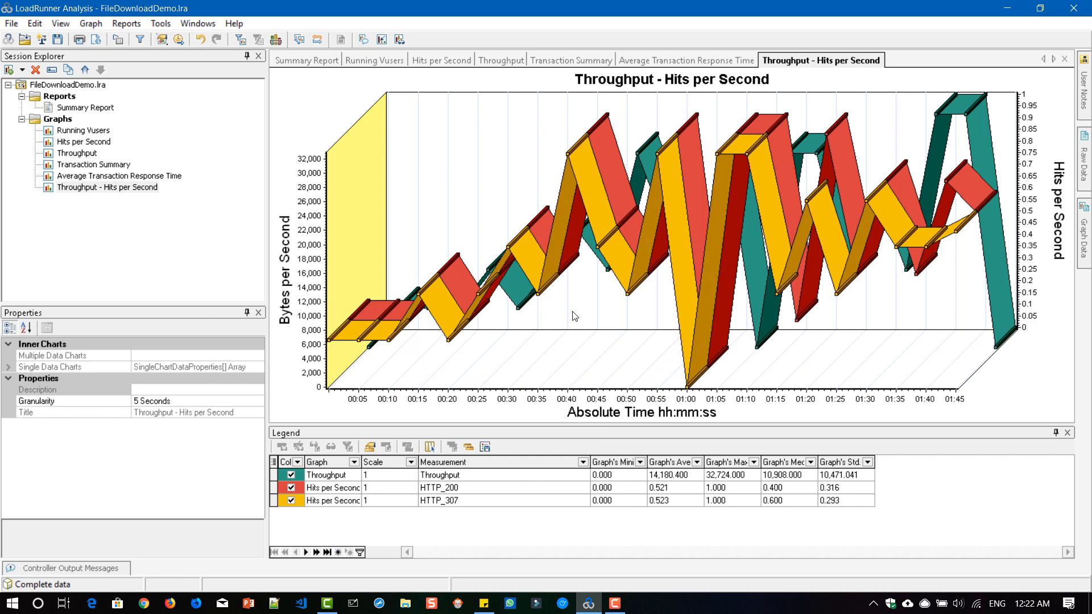
{"action": "mouse_move", "coordinate": [707, 395]}
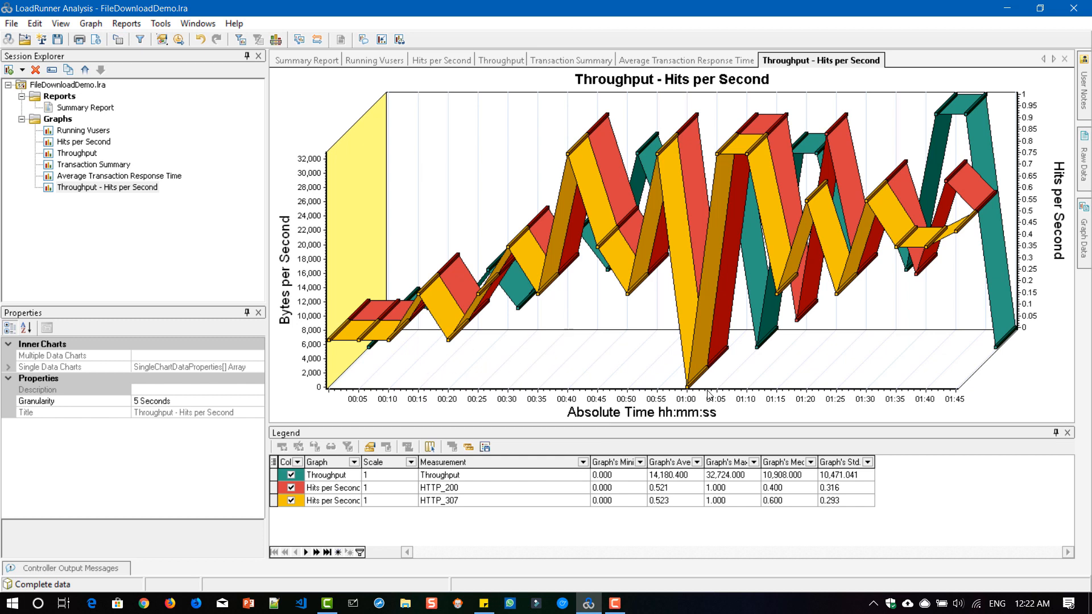
{"action": "mouse_move", "coordinate": [655, 391]}
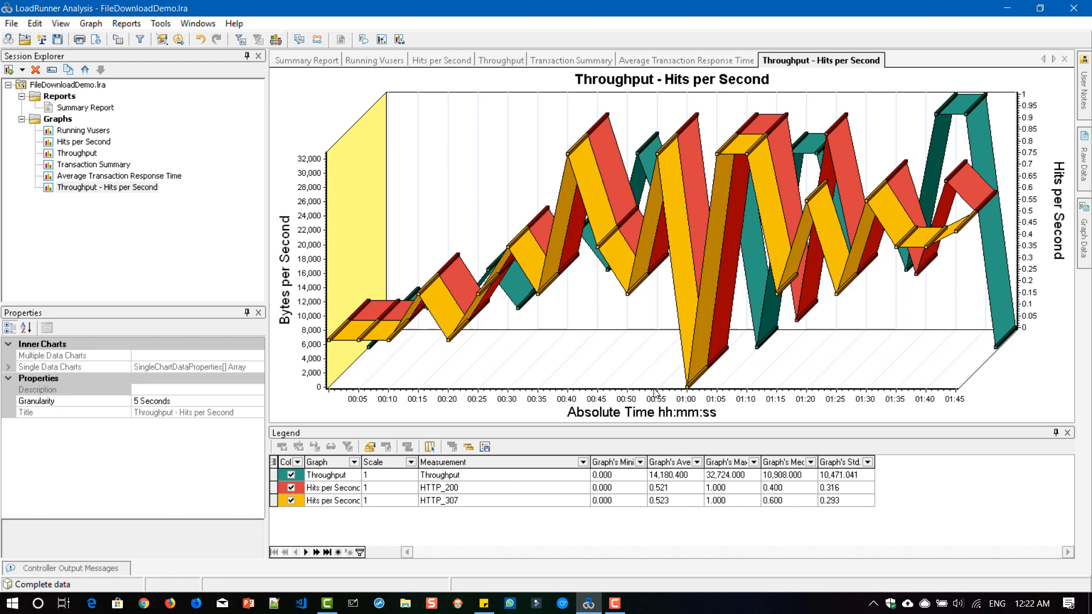
{"action": "mouse_move", "coordinate": [478, 168]}
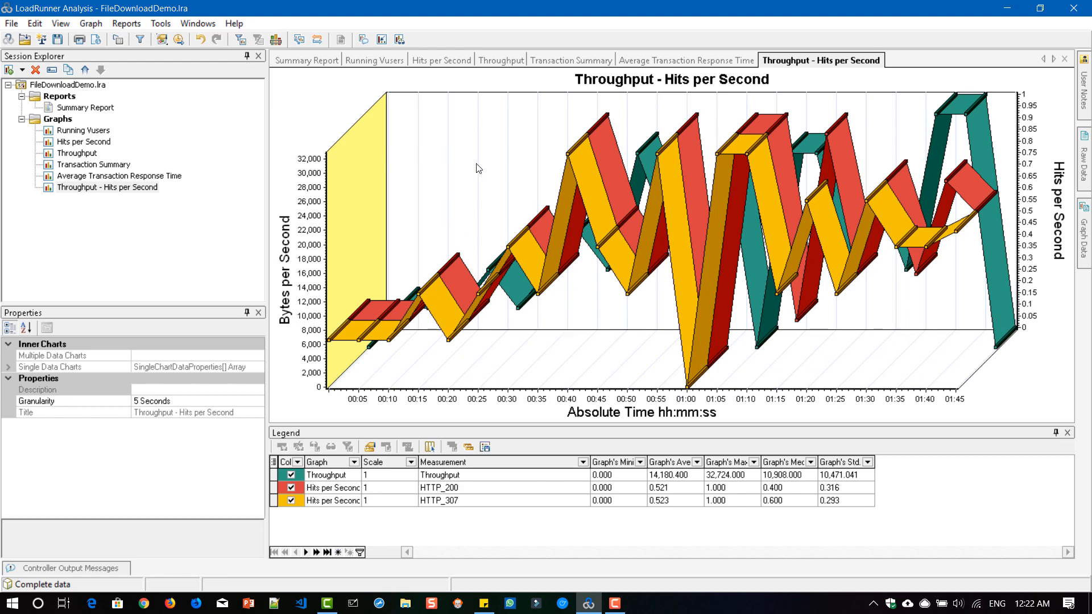
- Switch the merged graph to the View Measurement Trends view
{"action": "right_click", "coordinate": [478, 167]}
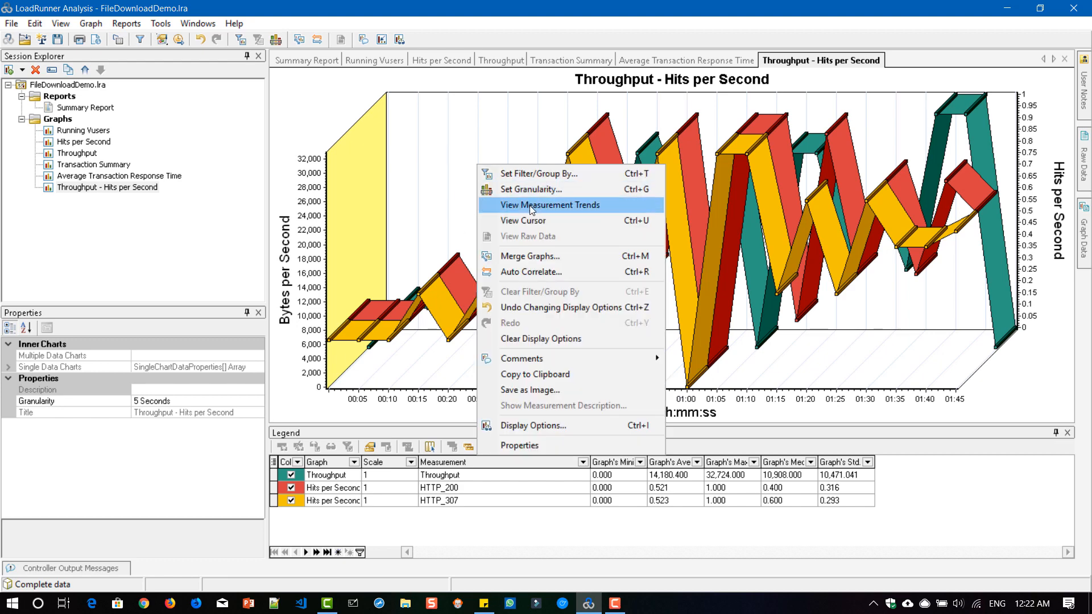
{"action": "left_click", "coordinate": [551, 204]}
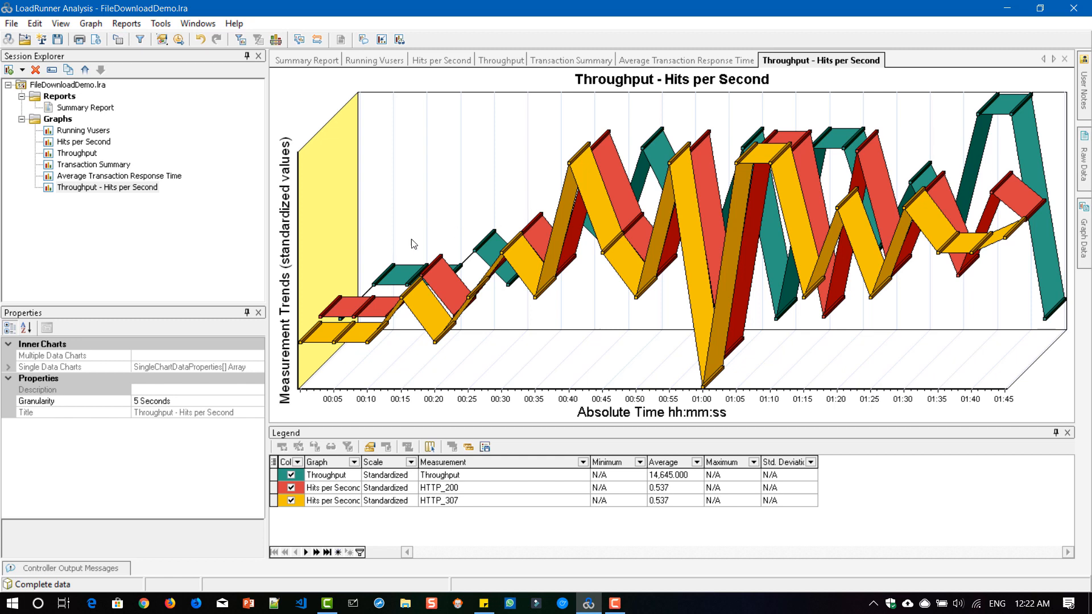
{"action": "mouse_move", "coordinate": [389, 250]}
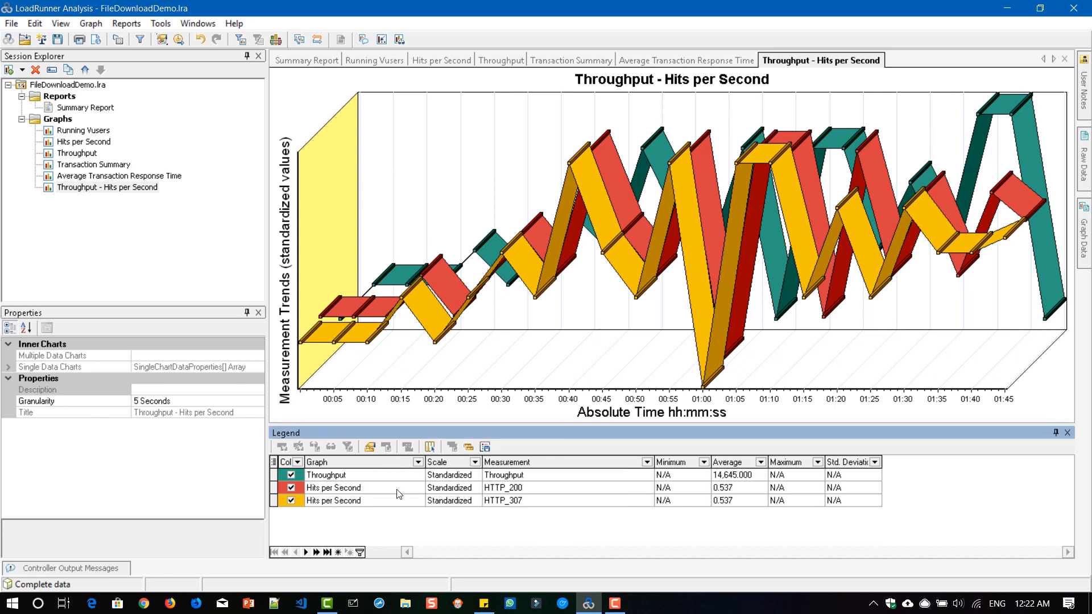
{"action": "mouse_move", "coordinate": [343, 494]}
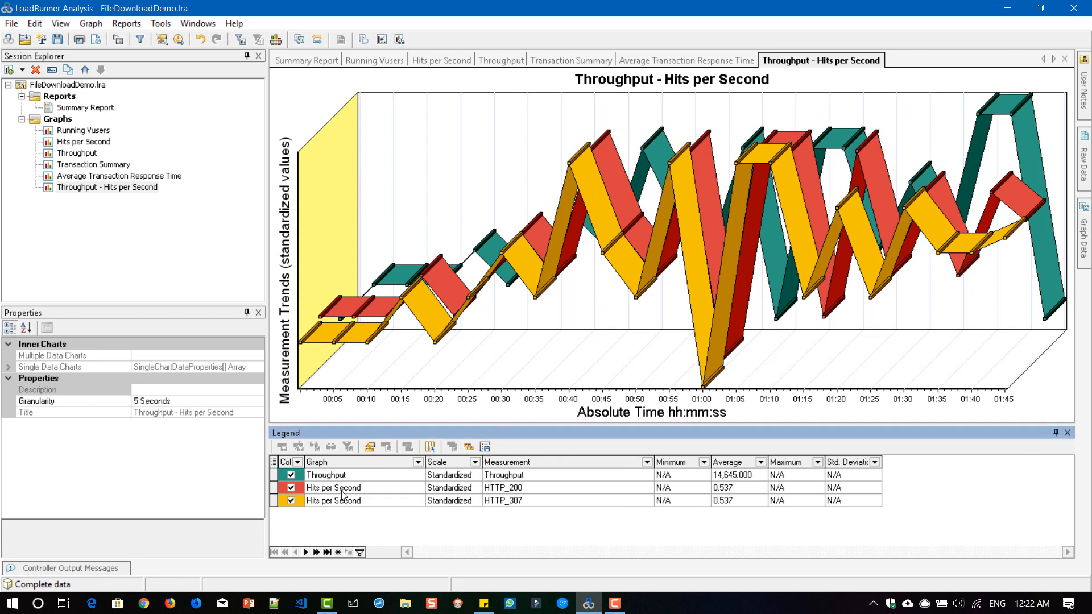
{"action": "mouse_move", "coordinate": [553, 504]}
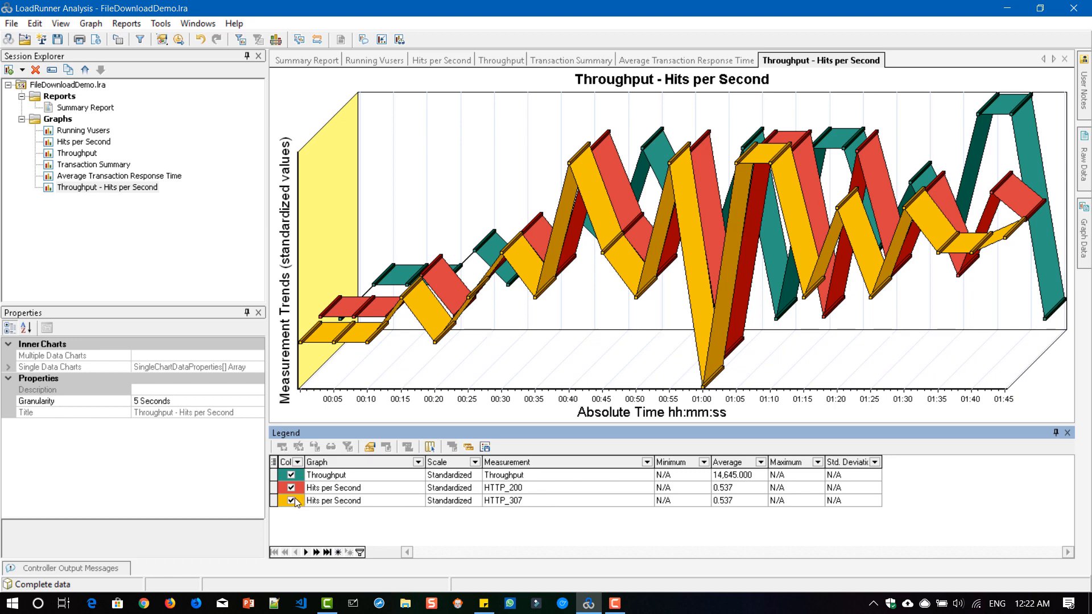
- Uncheck HTTP_307 in the legend of the merged trends graph
{"action": "left_click", "coordinate": [291, 501]}
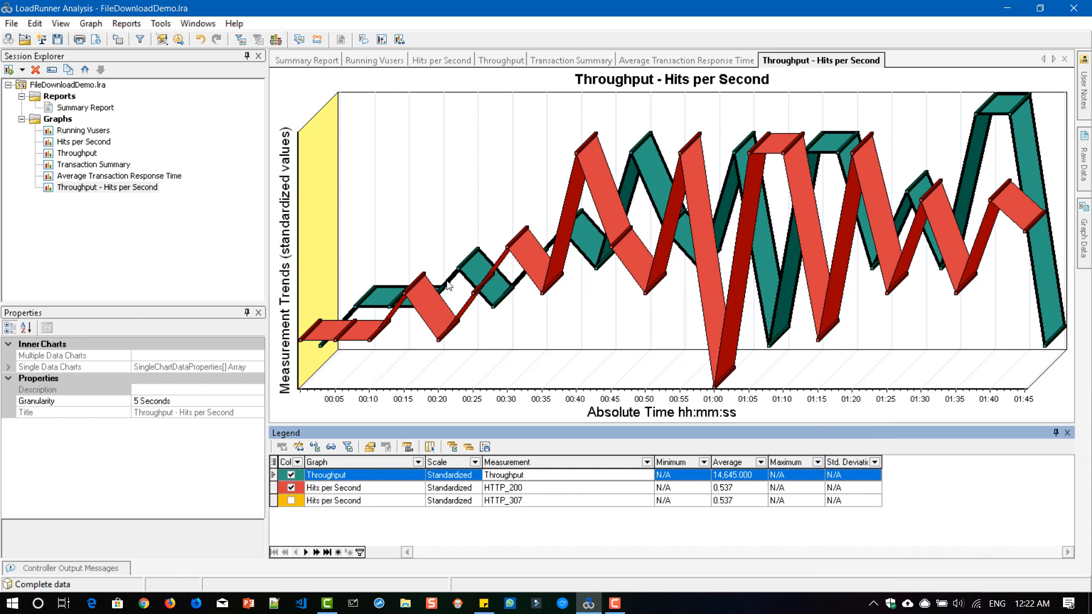
{"action": "mouse_move", "coordinate": [475, 329]}
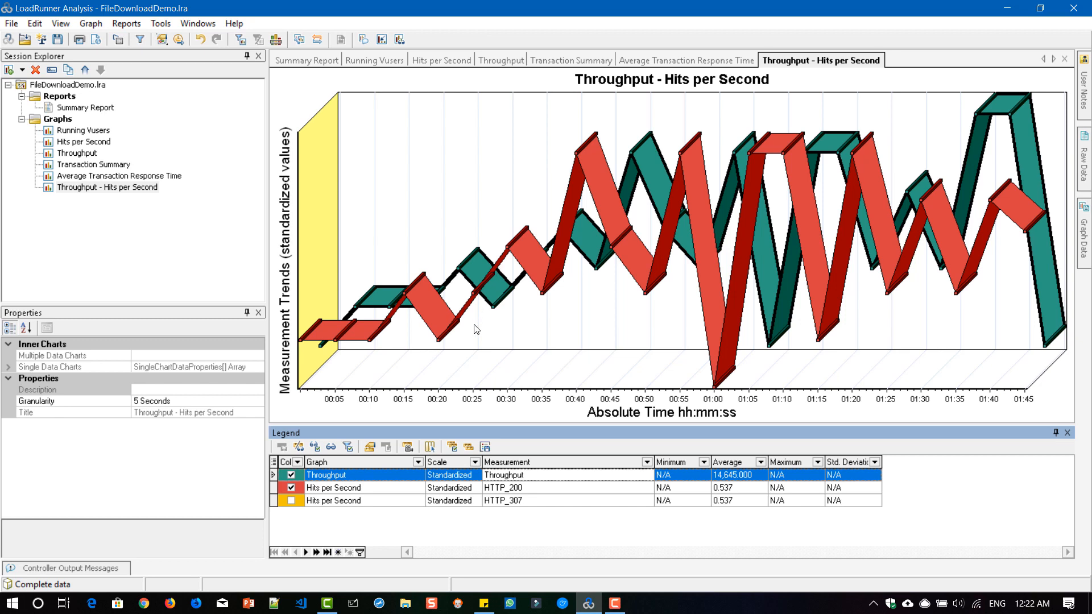
{"action": "mouse_move", "coordinate": [557, 280]}
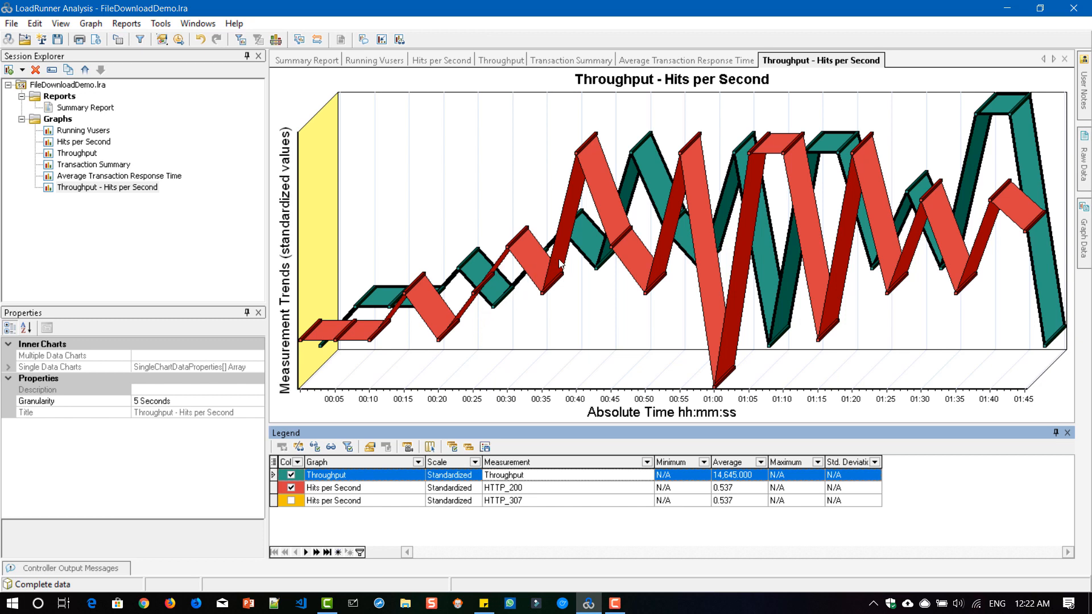
{"action": "mouse_move", "coordinate": [636, 252]}
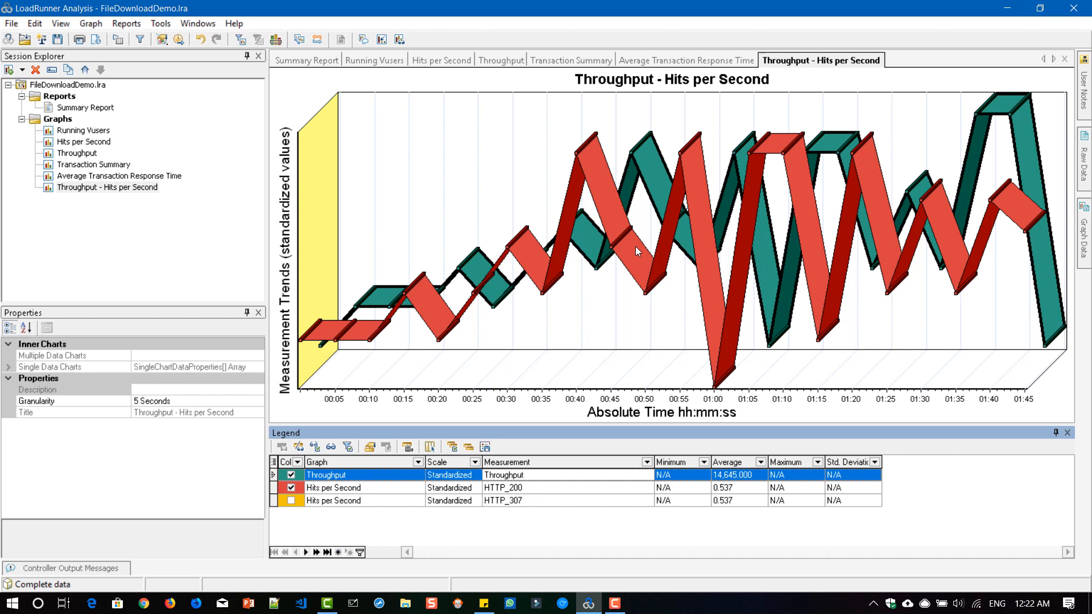
{"action": "mouse_move", "coordinate": [410, 346]}
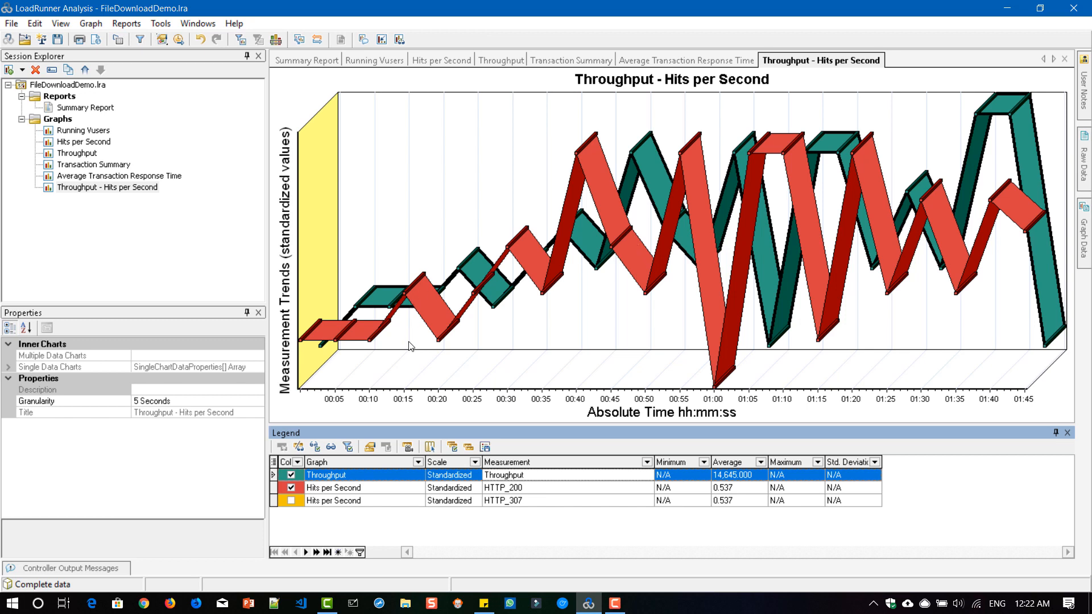
{"action": "mouse_move", "coordinate": [412, 342]}
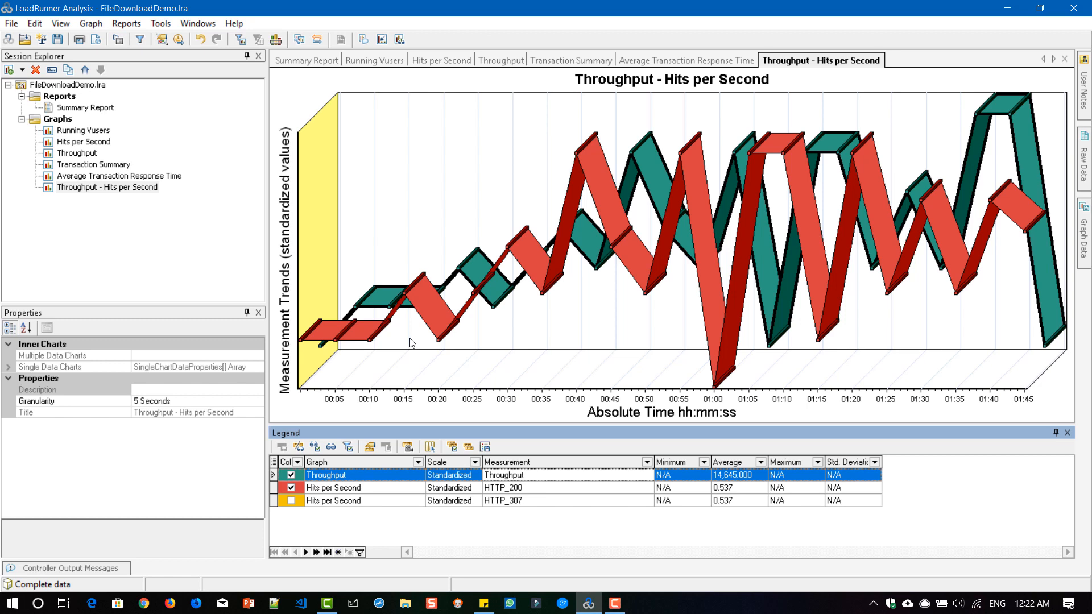
{"action": "mouse_move", "coordinate": [361, 338]}
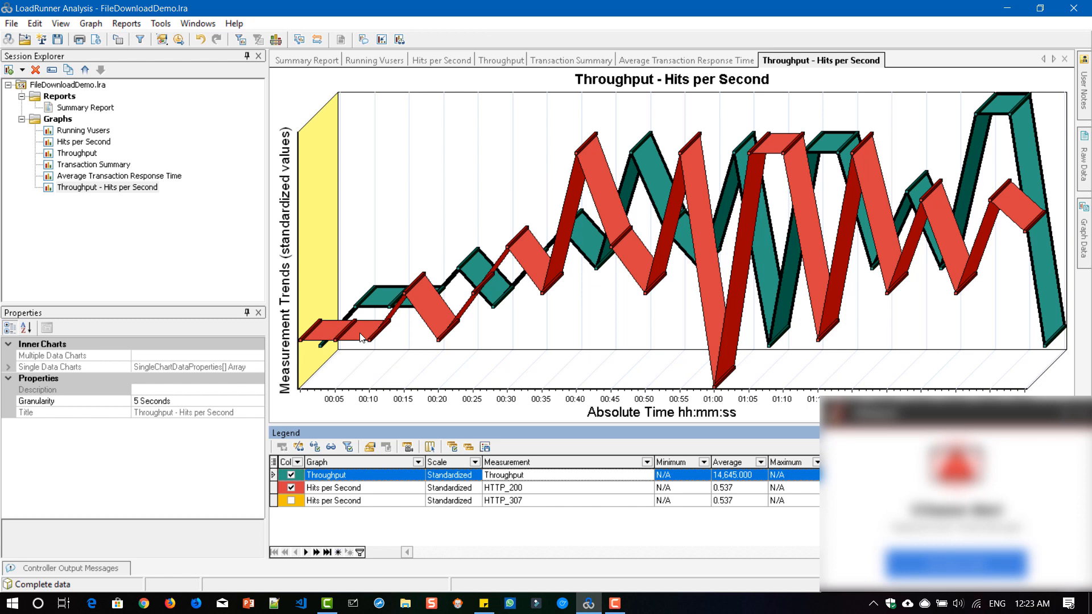
{"action": "mouse_move", "coordinate": [561, 330]}
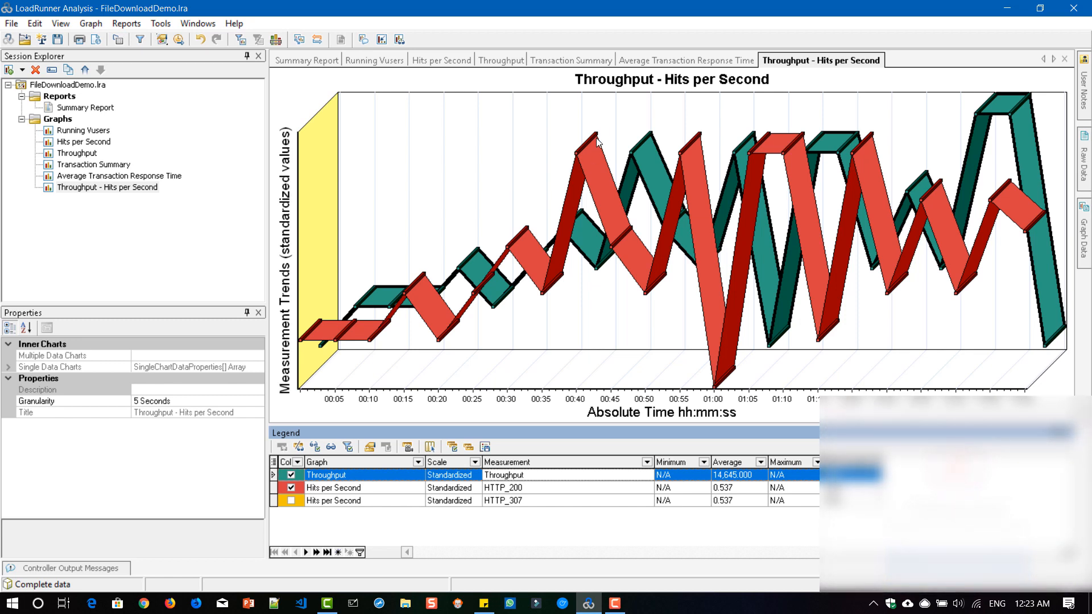
{"action": "left_click", "coordinate": [501, 60]}
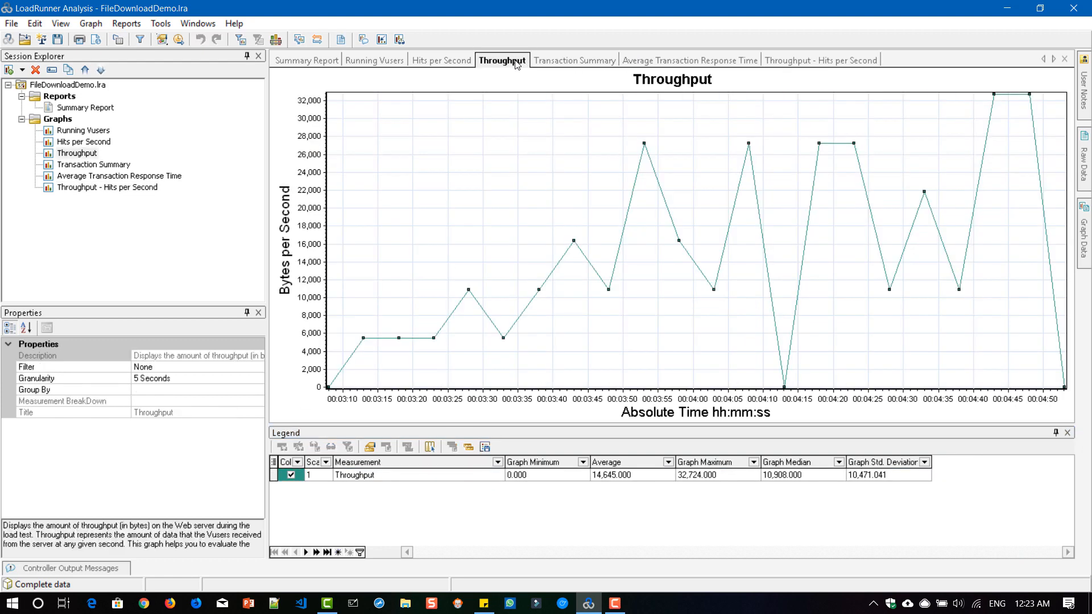
{"action": "mouse_move", "coordinate": [478, 229]}
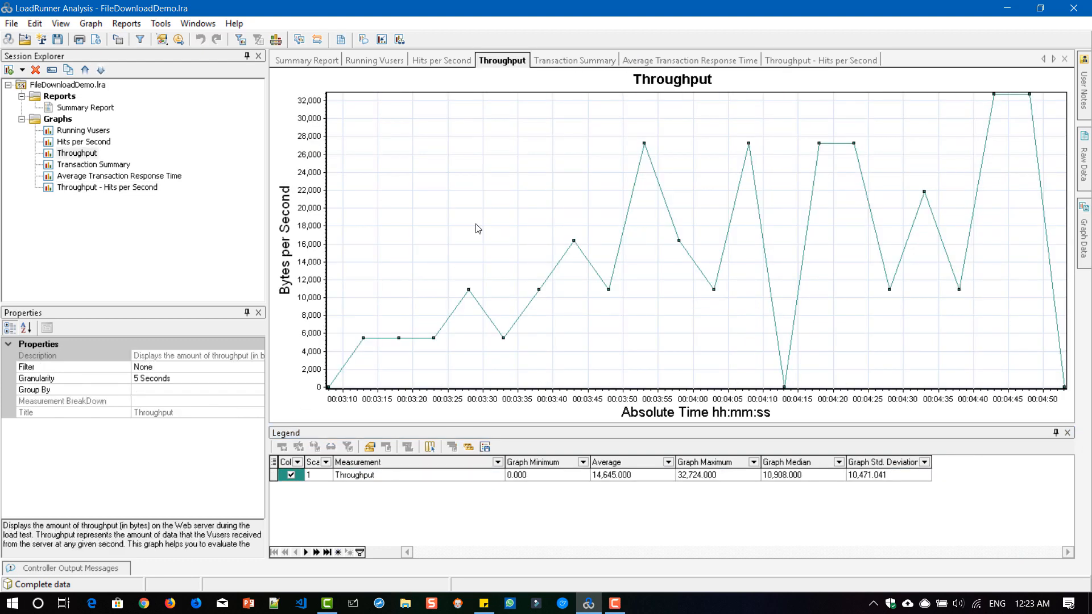
{"action": "mouse_move", "coordinate": [316, 255]}
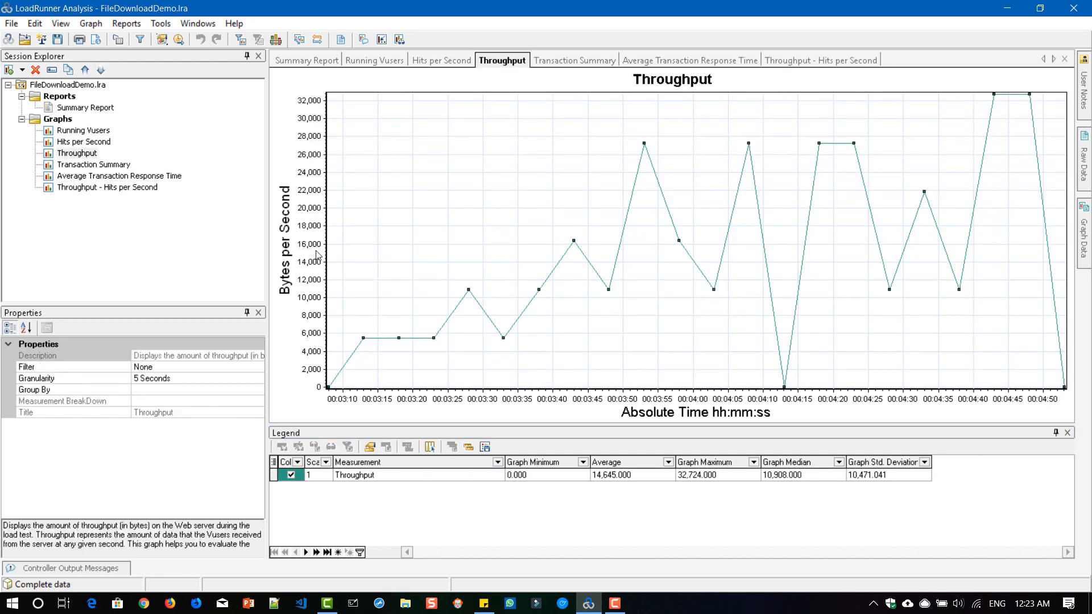
{"action": "mouse_move", "coordinate": [323, 192]}
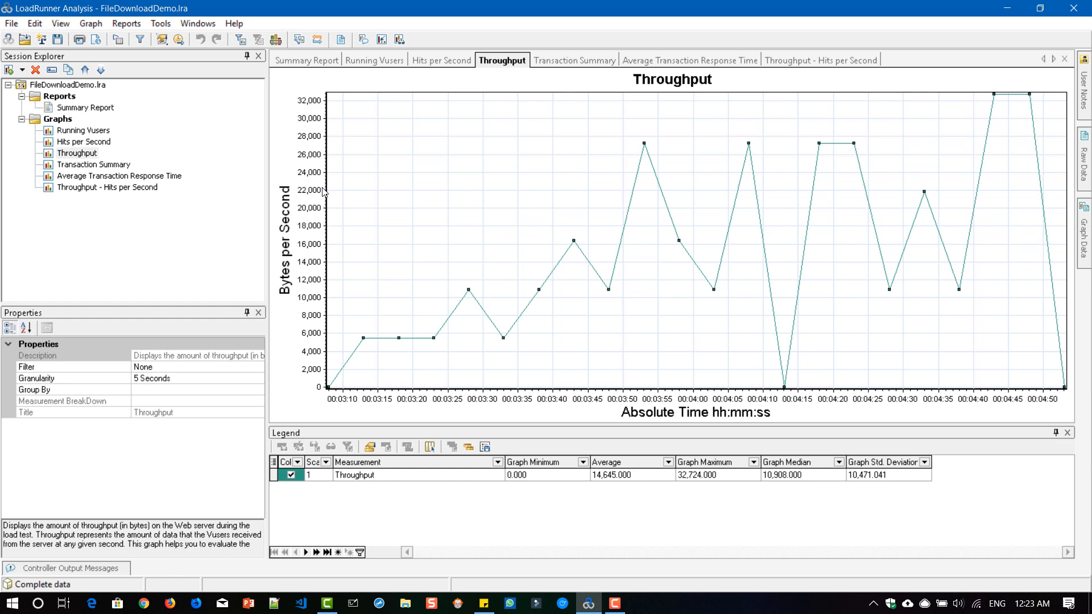
{"action": "mouse_move", "coordinate": [323, 168]}
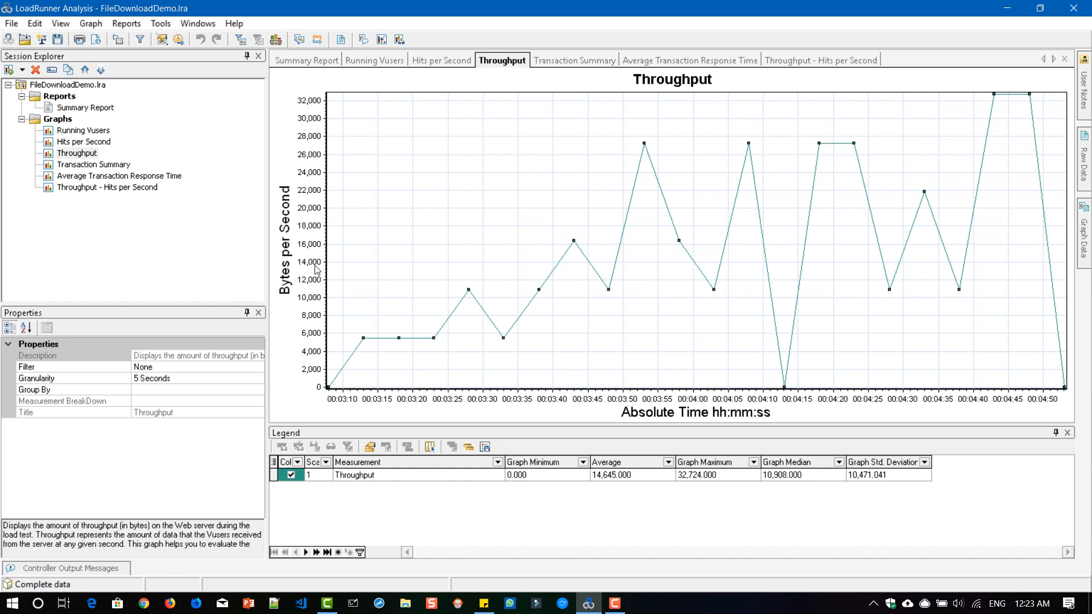
{"action": "left_click", "coordinate": [691, 60]}
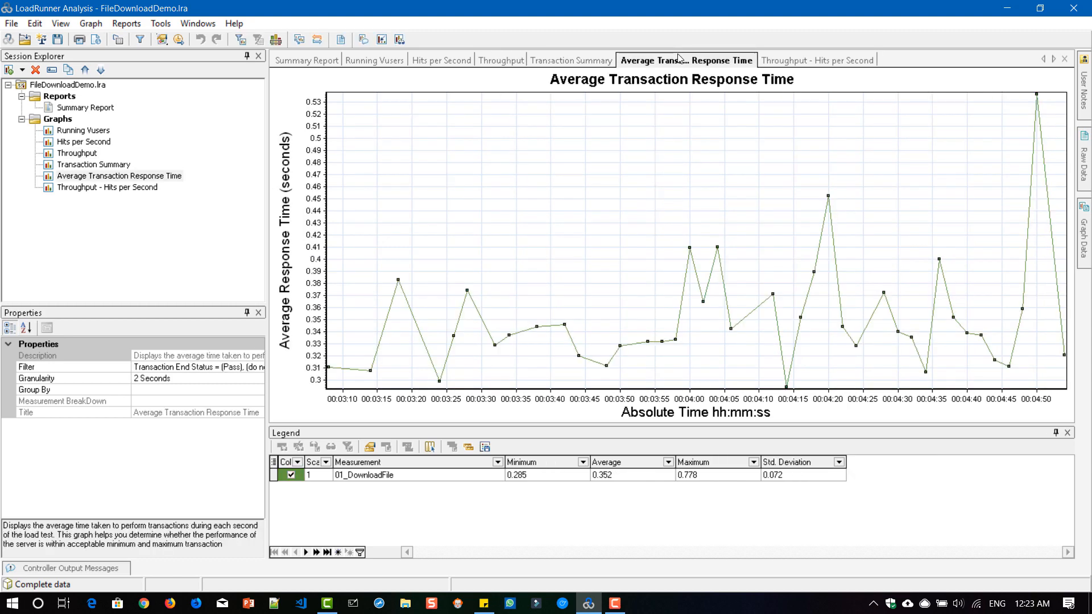
{"action": "left_click", "coordinate": [820, 60]}
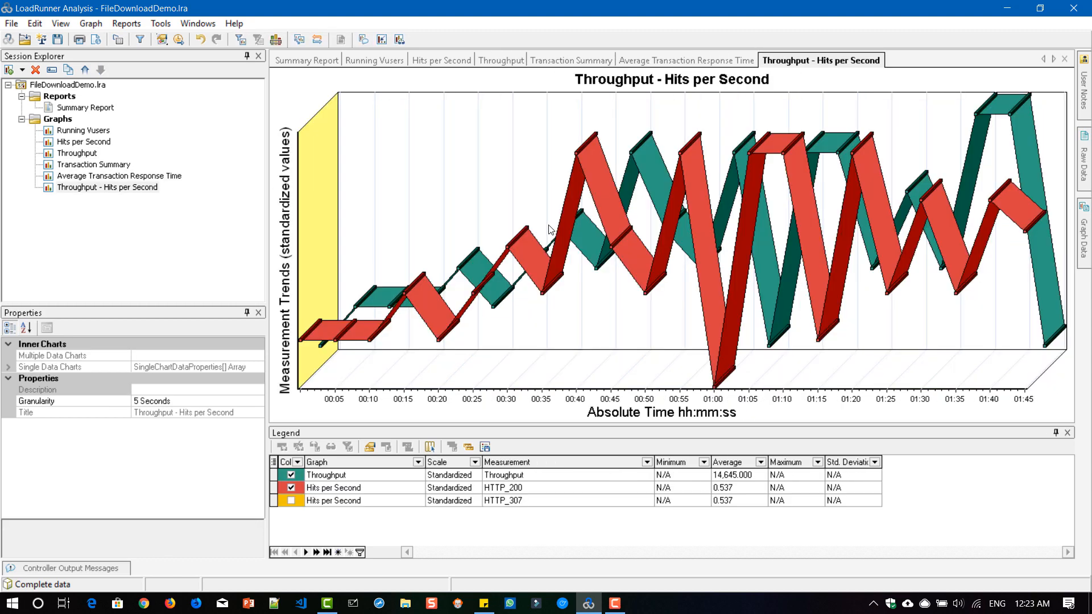